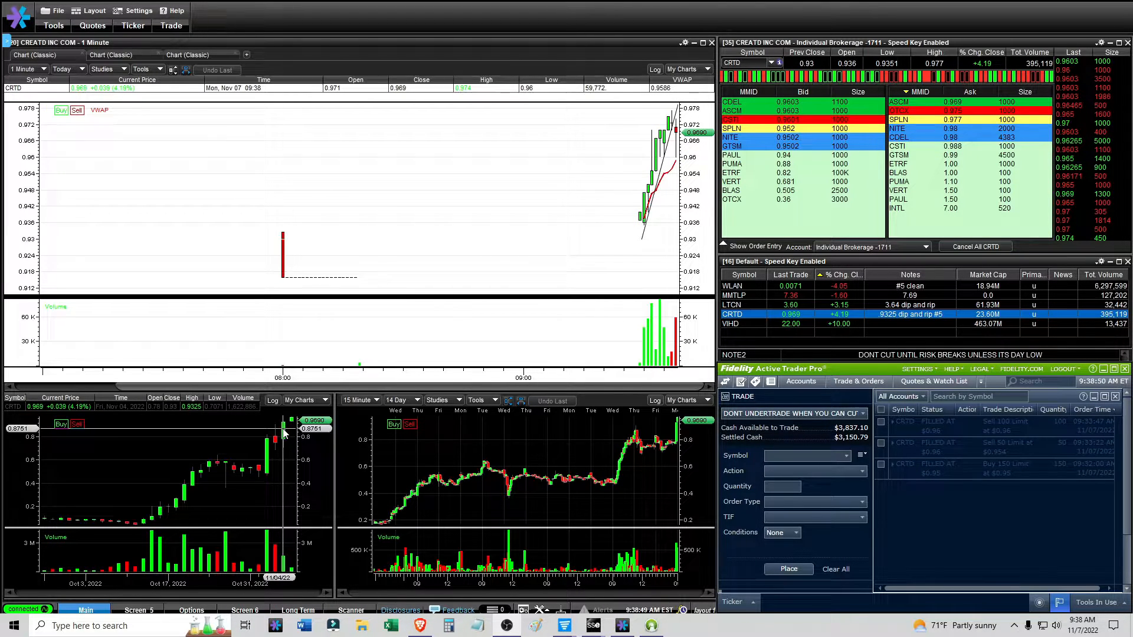
- Load GTII into the Level 2 quotes and linked charts in place of CRTD
{"action": "left_click", "coordinate": [27, 400]}
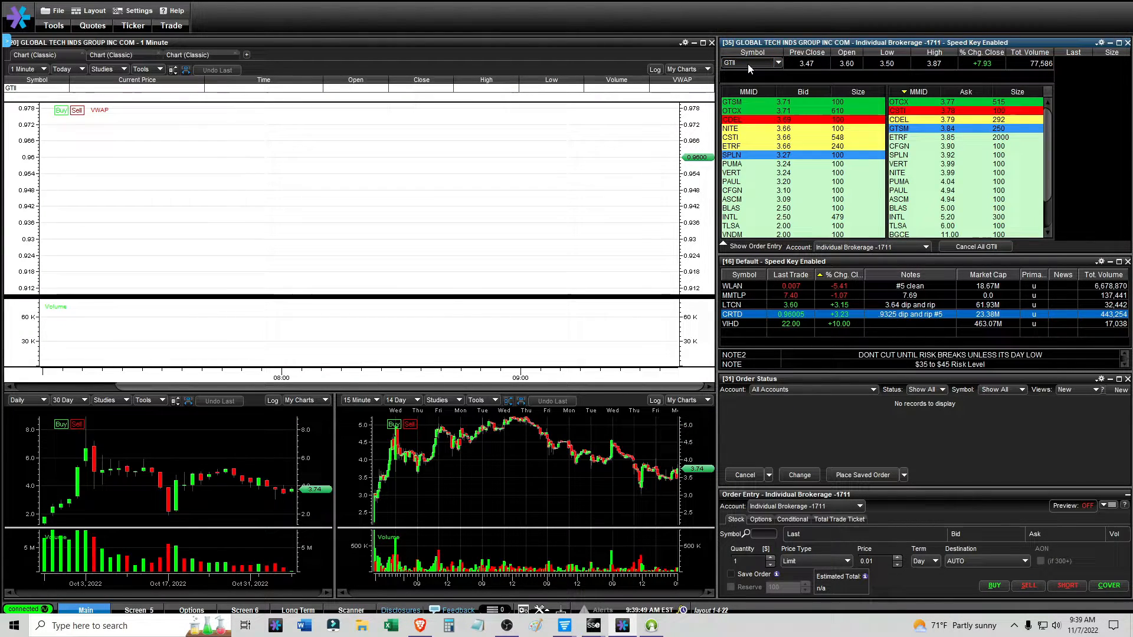
- Select the Trend Line drawing tool on the 1-minute chart and pick a watchlist row
{"action": "left_click", "coordinate": [141, 69]}
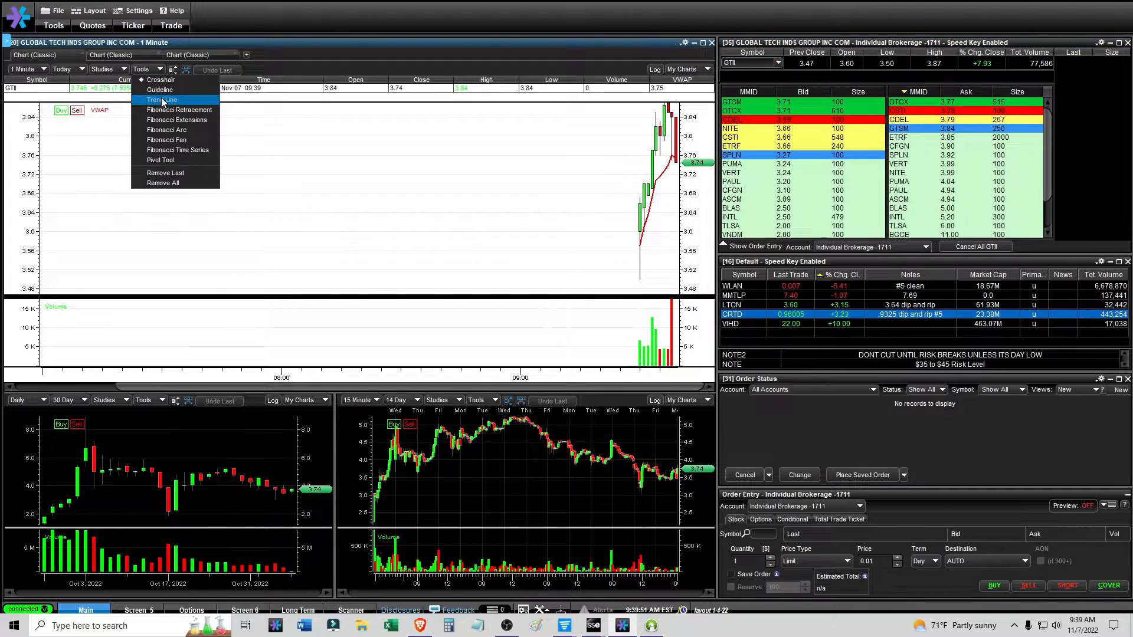
{"action": "left_click", "coordinate": [160, 100]}
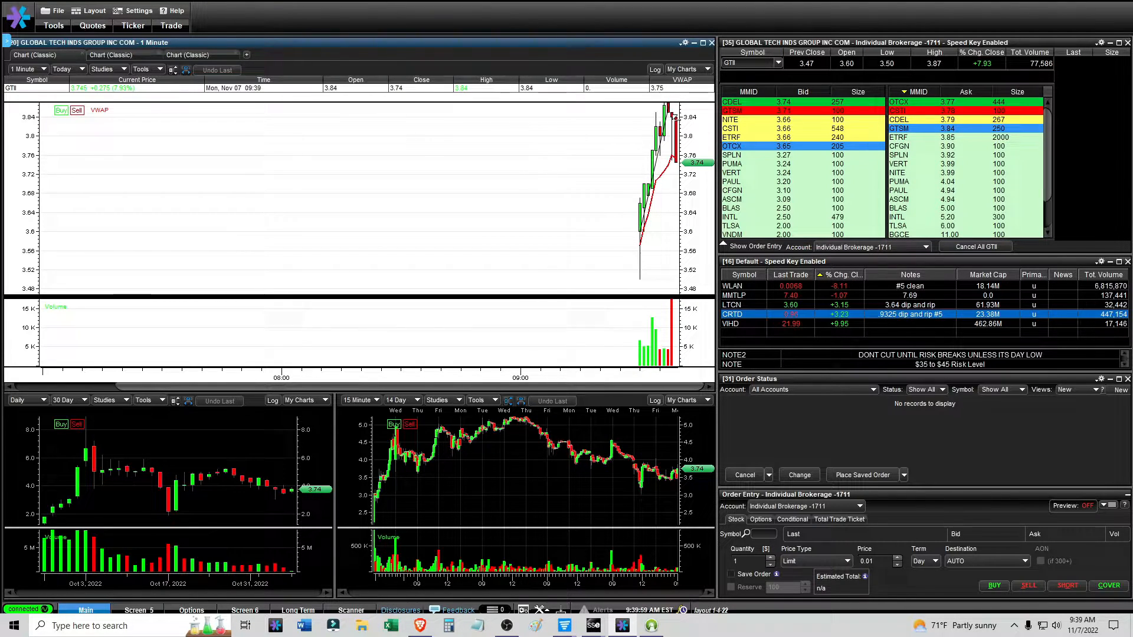
{"action": "left_click", "coordinate": [143, 68]}
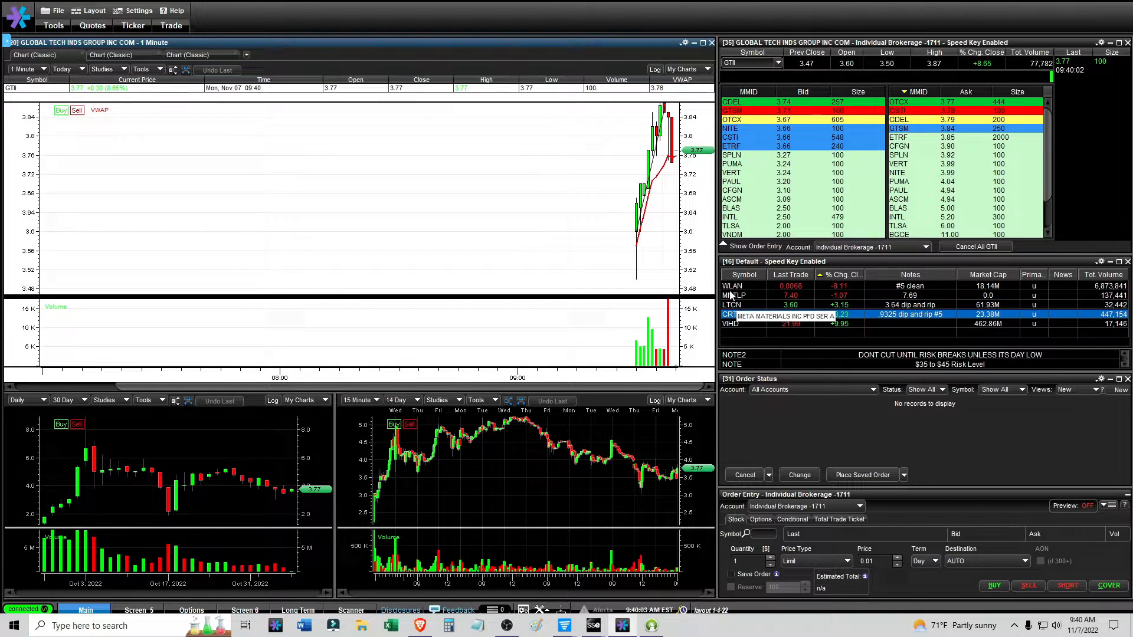
{"action": "left_click", "coordinate": [732, 313]}
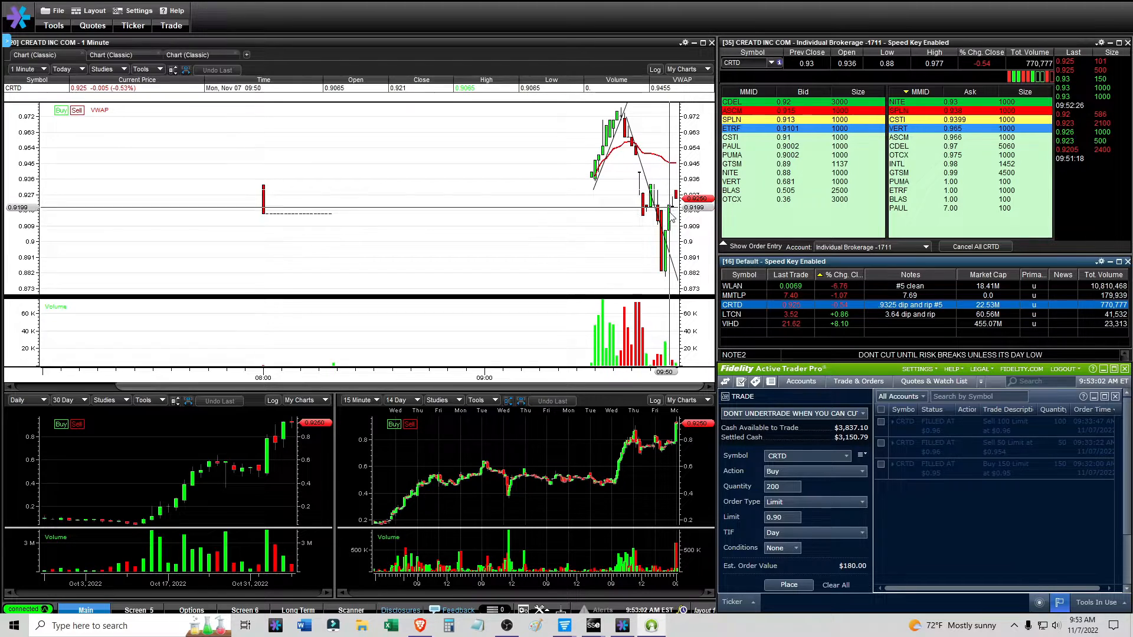
{"action": "mouse_move", "coordinate": [664, 278]}
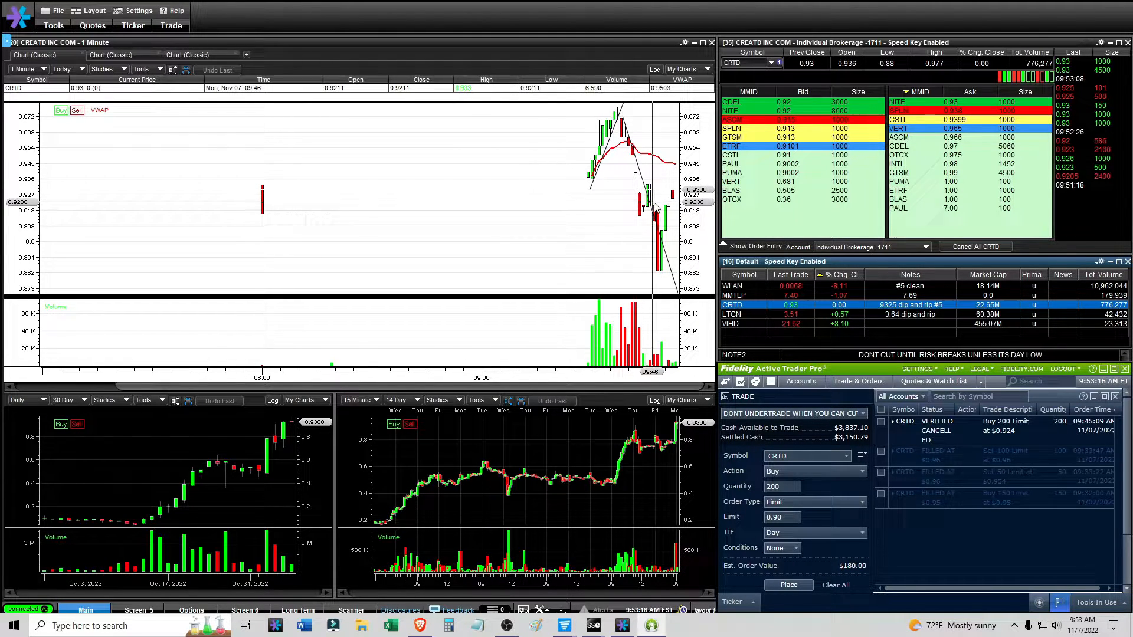
{"action": "mouse_move", "coordinate": [651, 205]}
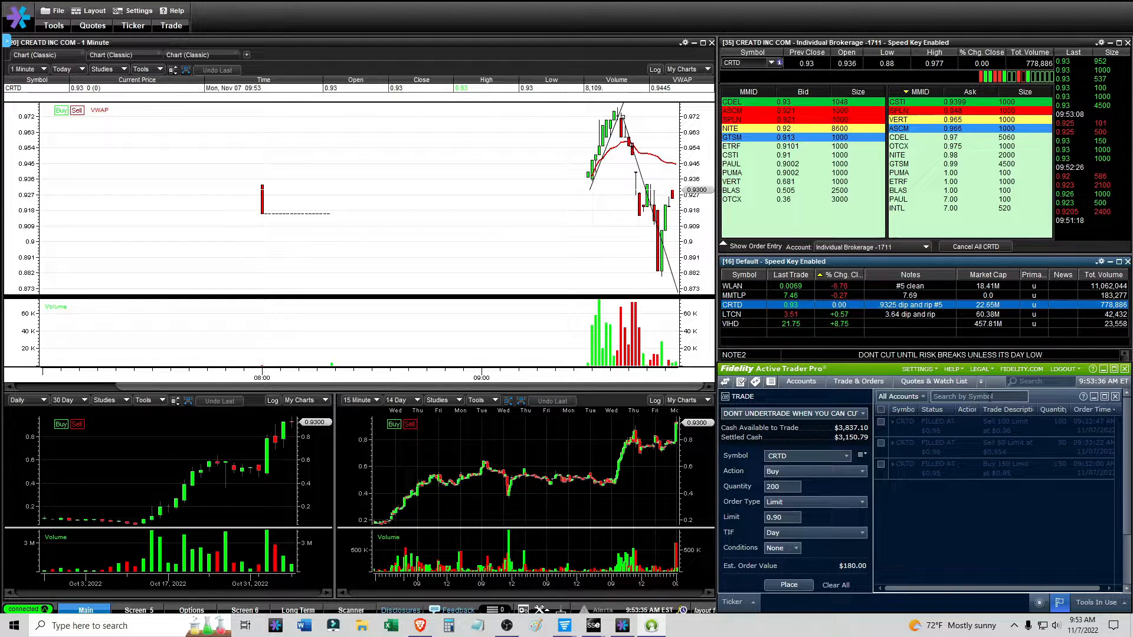
{"action": "mouse_move", "coordinate": [731, 324]}
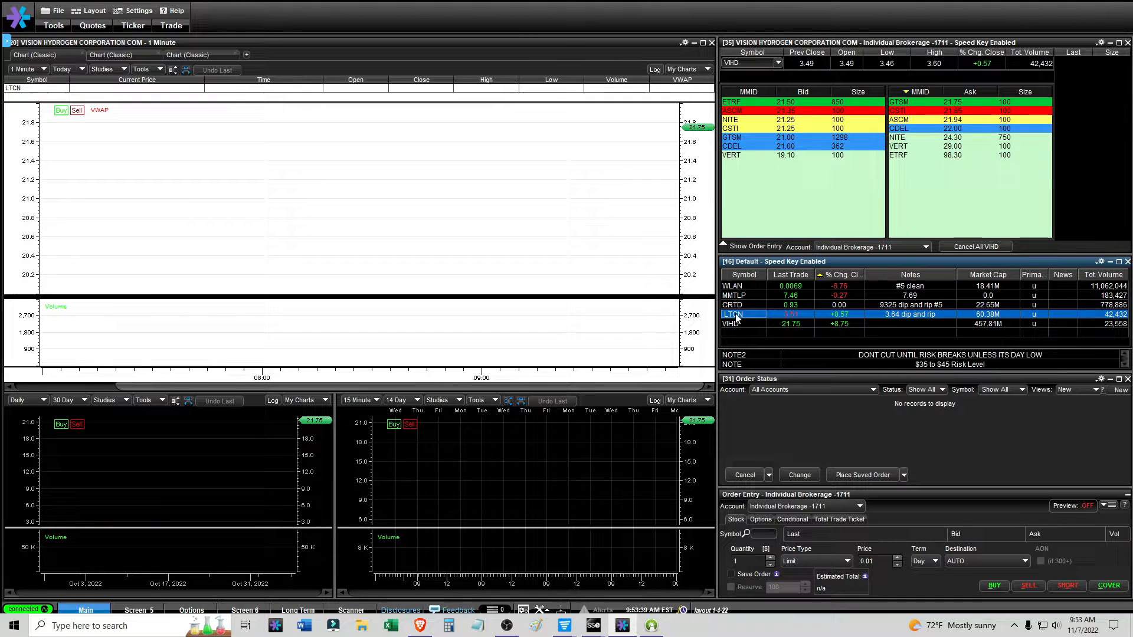
- Cycle the linked charts through LTCN, CRTD, LTCN and MMTLP from the Default watchlist
{"action": "left_click", "coordinate": [732, 314]}
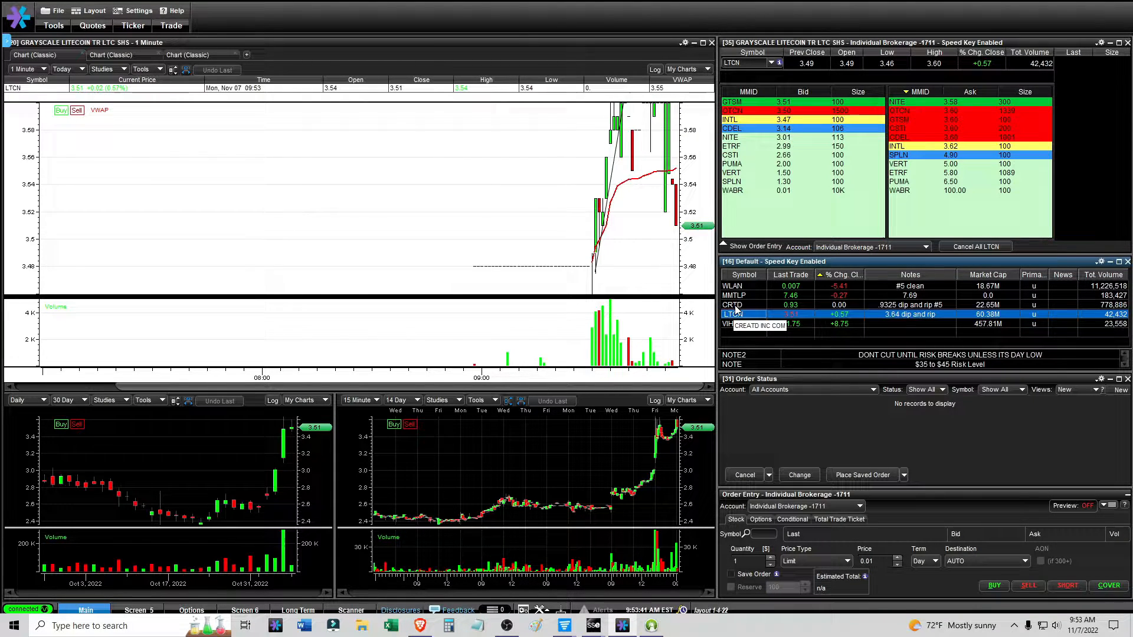
{"action": "left_click", "coordinate": [733, 305]}
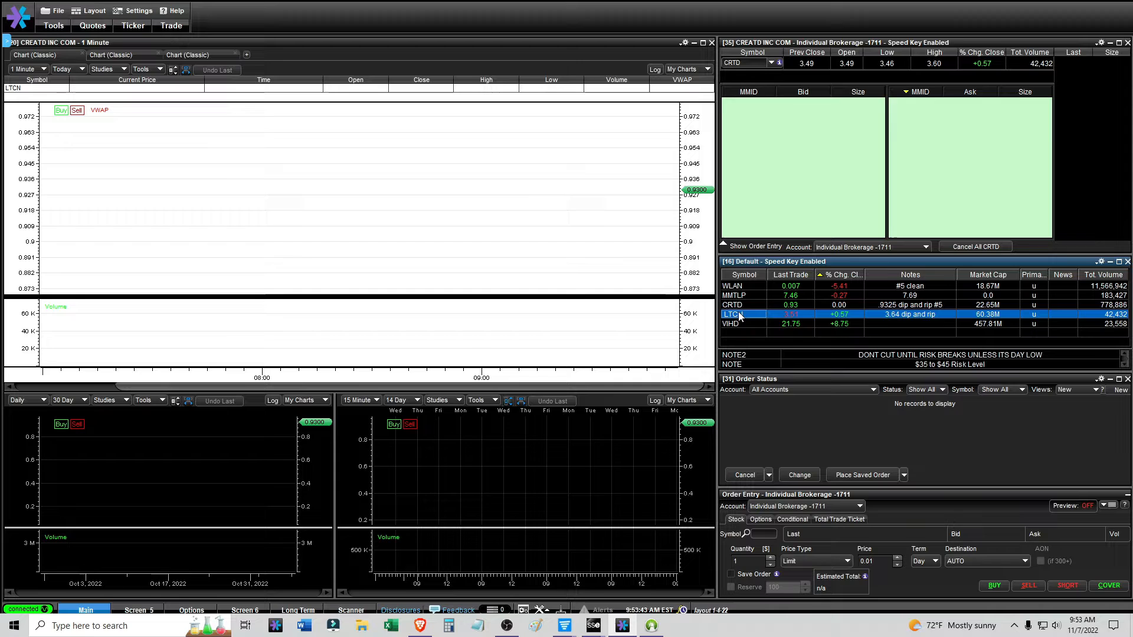
{"action": "left_click", "coordinate": [732, 313]}
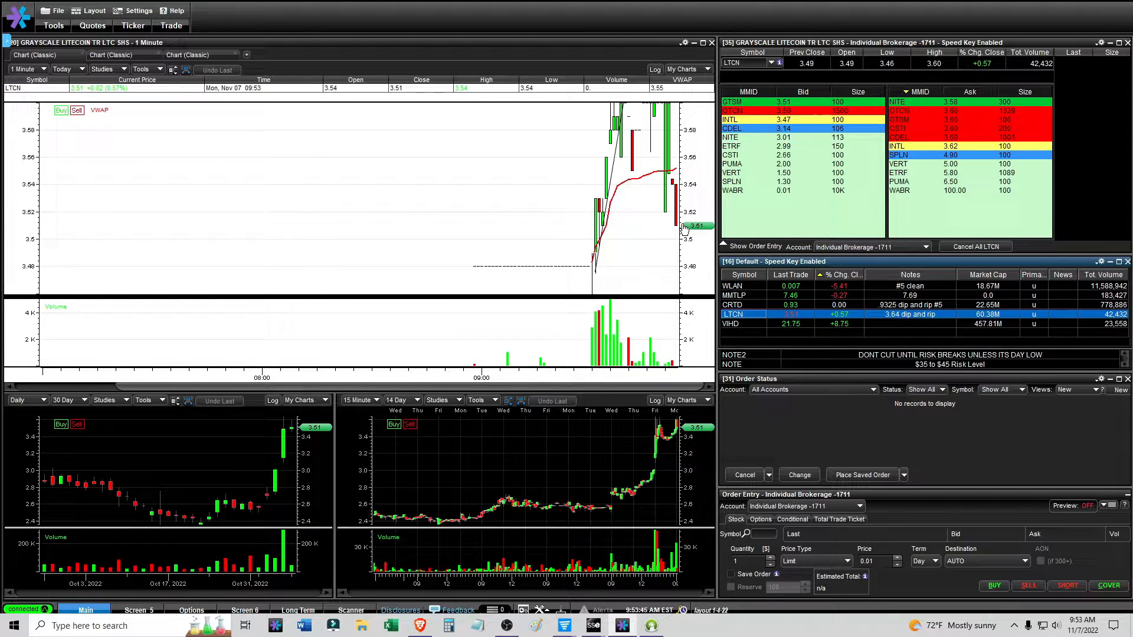
{"action": "mouse_move", "coordinate": [289, 426]}
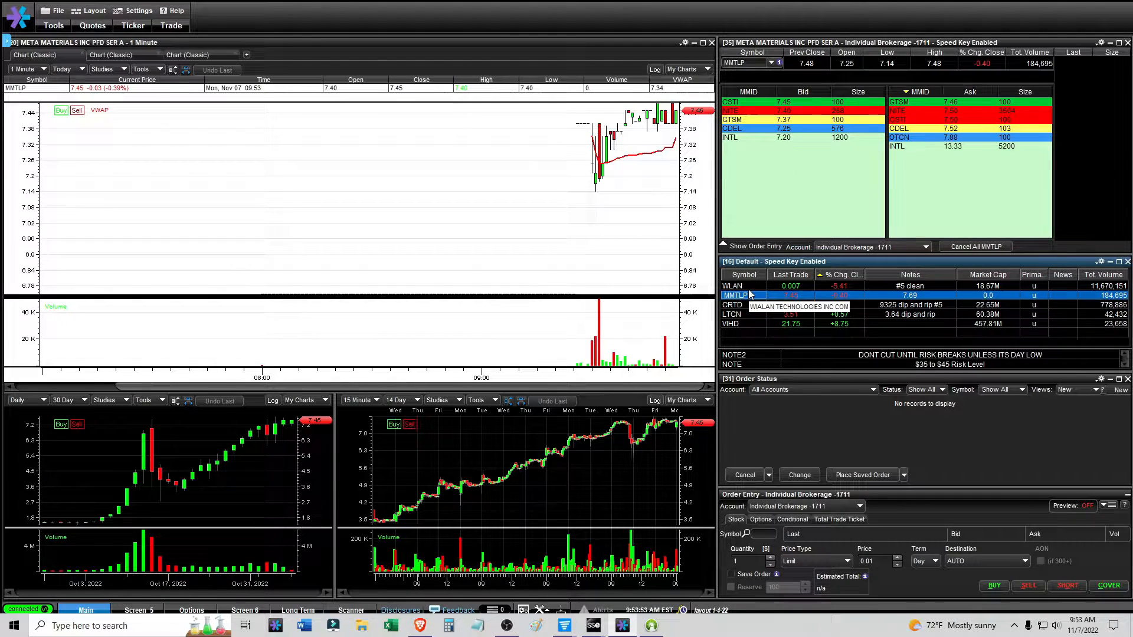
{"action": "left_click", "coordinate": [25, 68]}
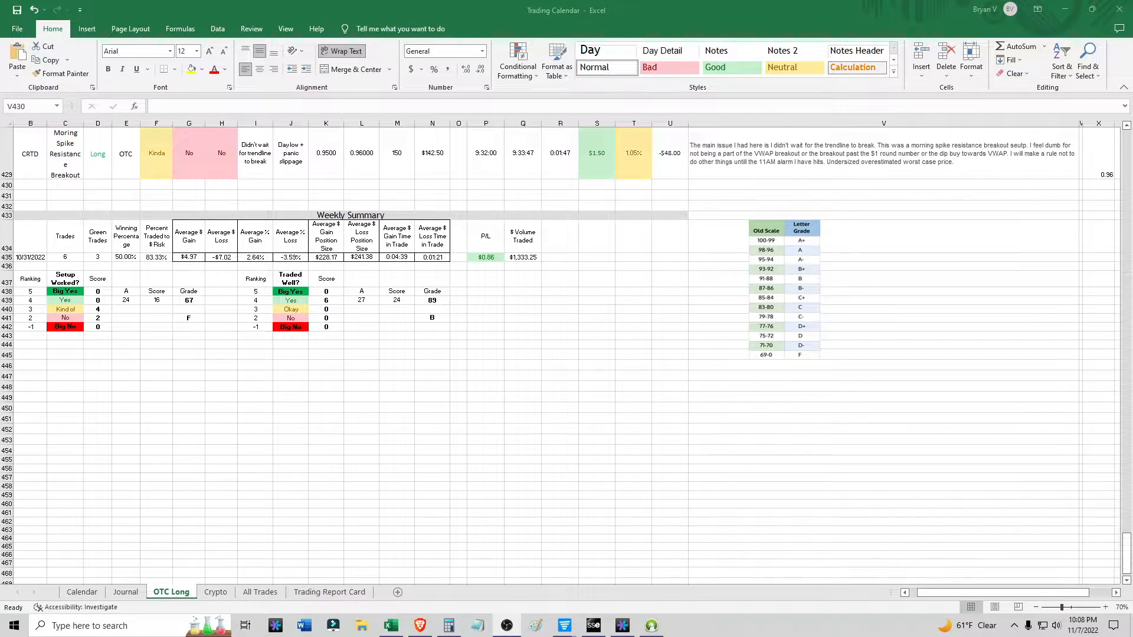
{"action": "mouse_move", "coordinate": [600, 203]}
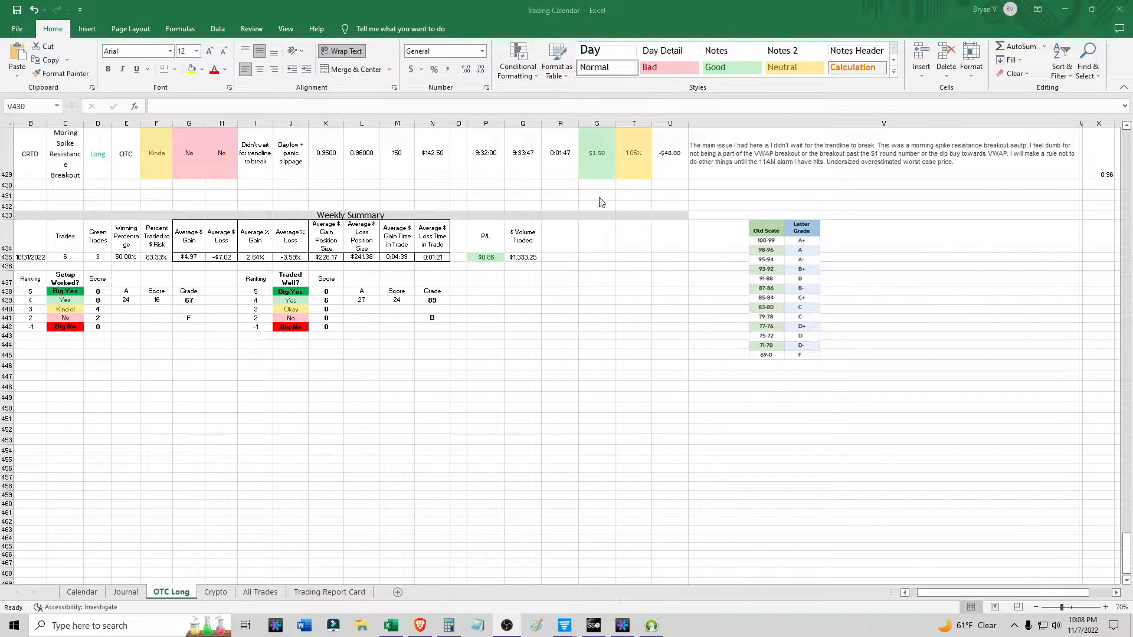
{"action": "mouse_move", "coordinate": [589, 260]}
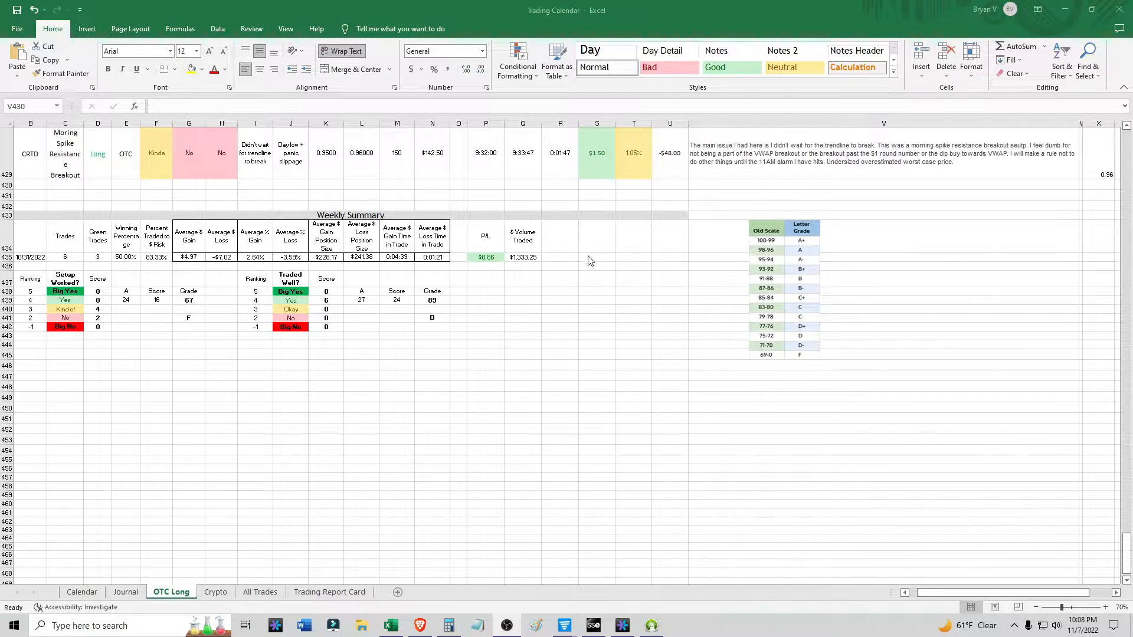
- Inspect the CRTD trade's Kinda/No/No ratings in F429-H429, then minimize the Excel workbook
{"action": "left_click", "coordinate": [156, 152]}
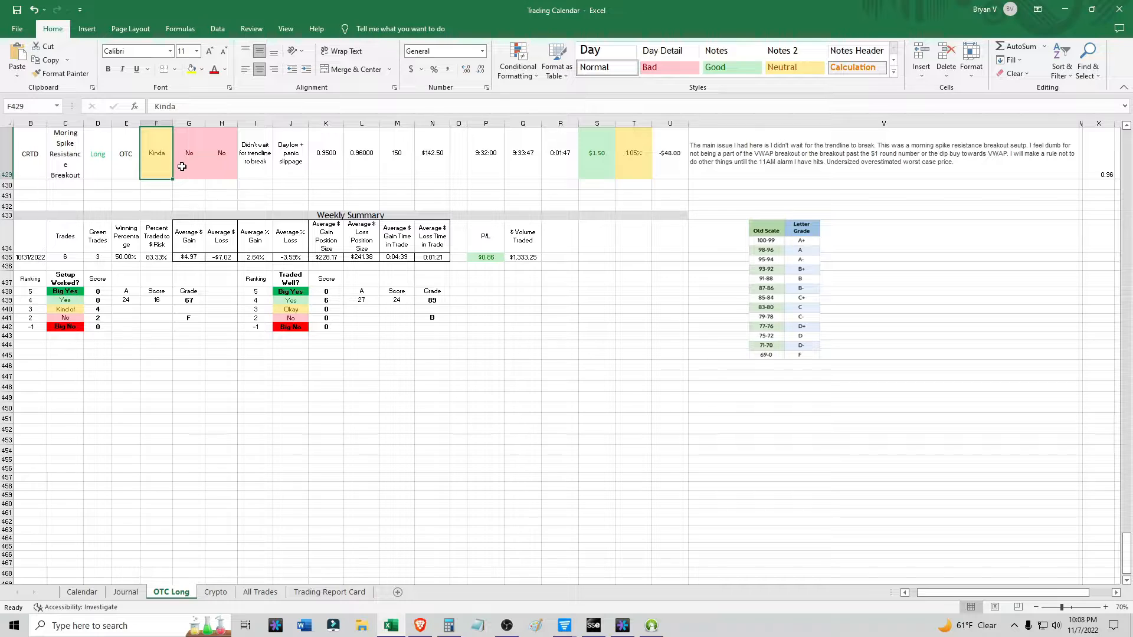
{"action": "left_click", "coordinate": [188, 153]}
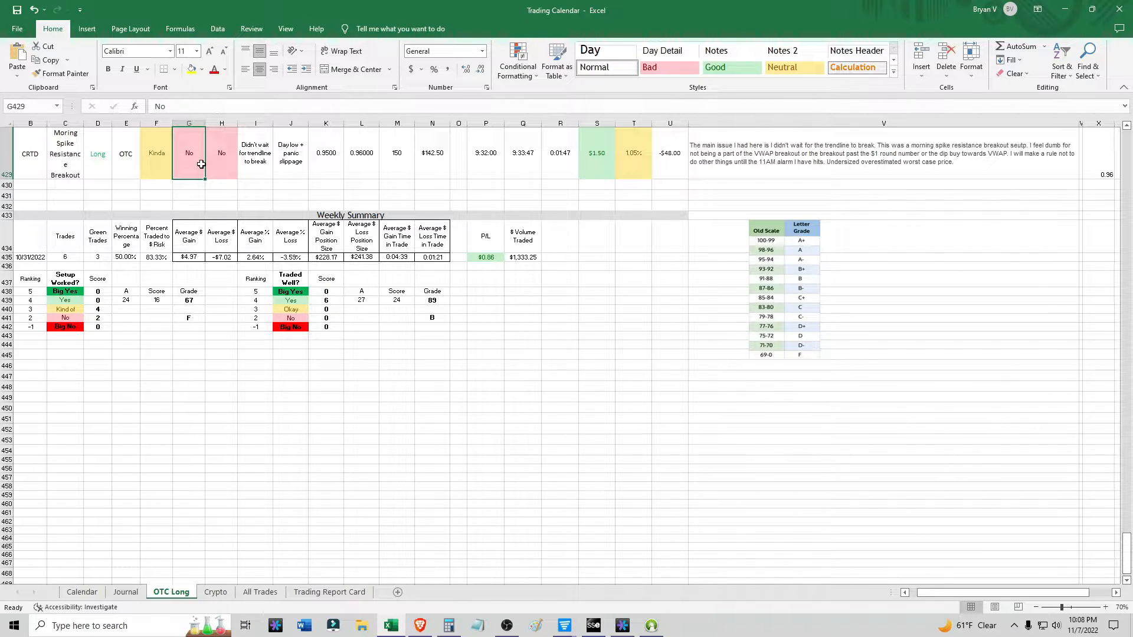
{"action": "left_click", "coordinate": [222, 153]}
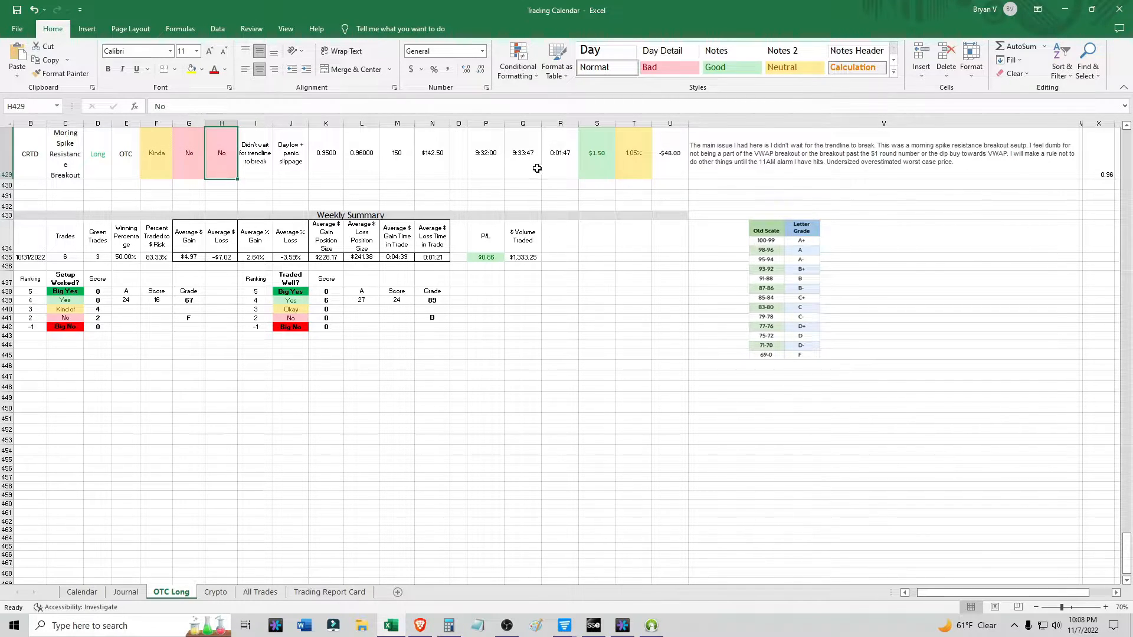
{"action": "mouse_move", "coordinate": [570, 160]}
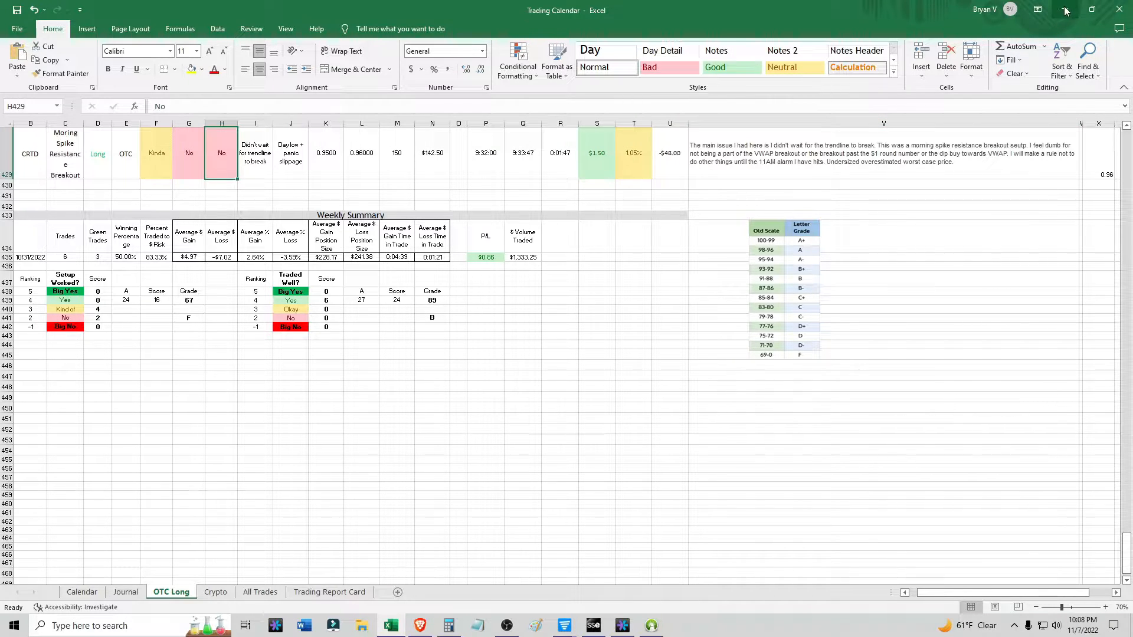
{"action": "left_click", "coordinate": [505, 625]}
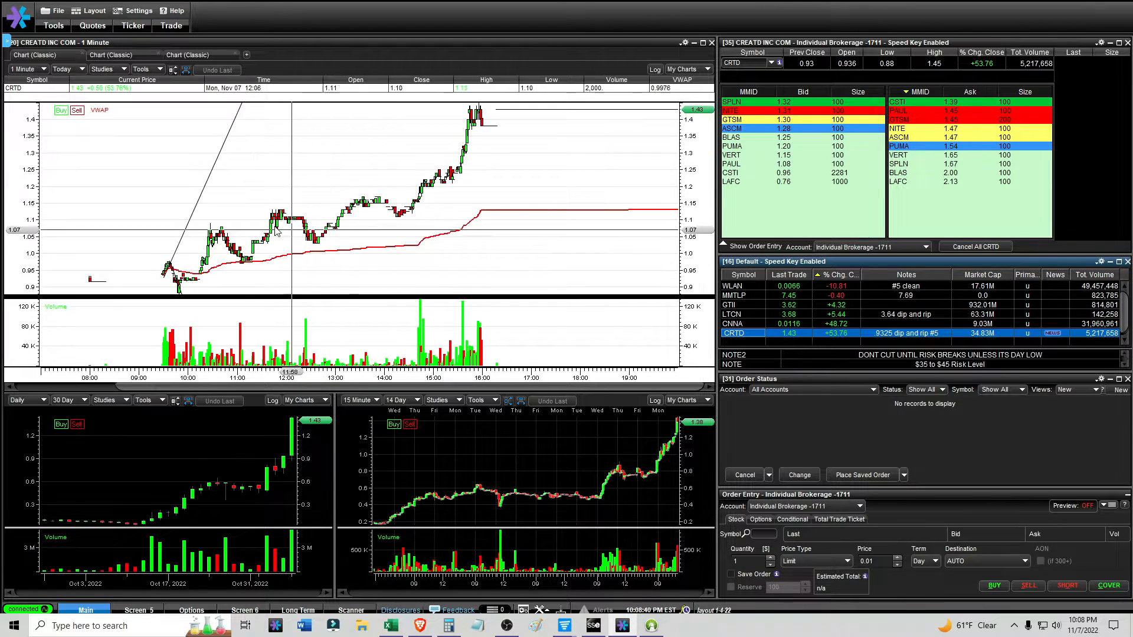
{"action": "mouse_move", "coordinate": [172, 275]}
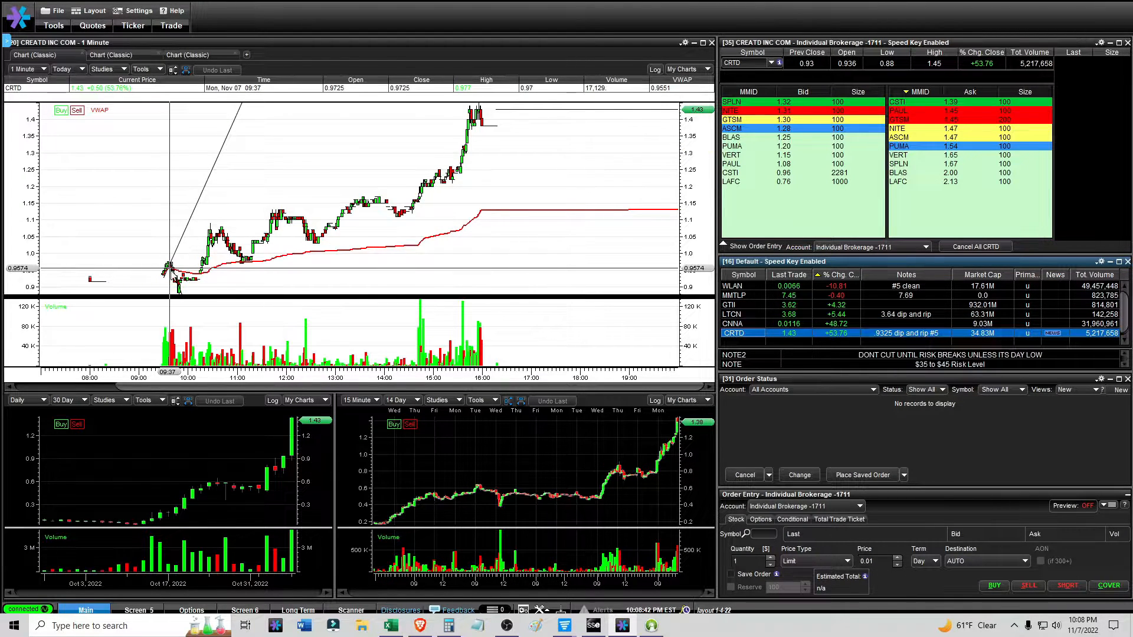
{"action": "mouse_move", "coordinate": [199, 277]}
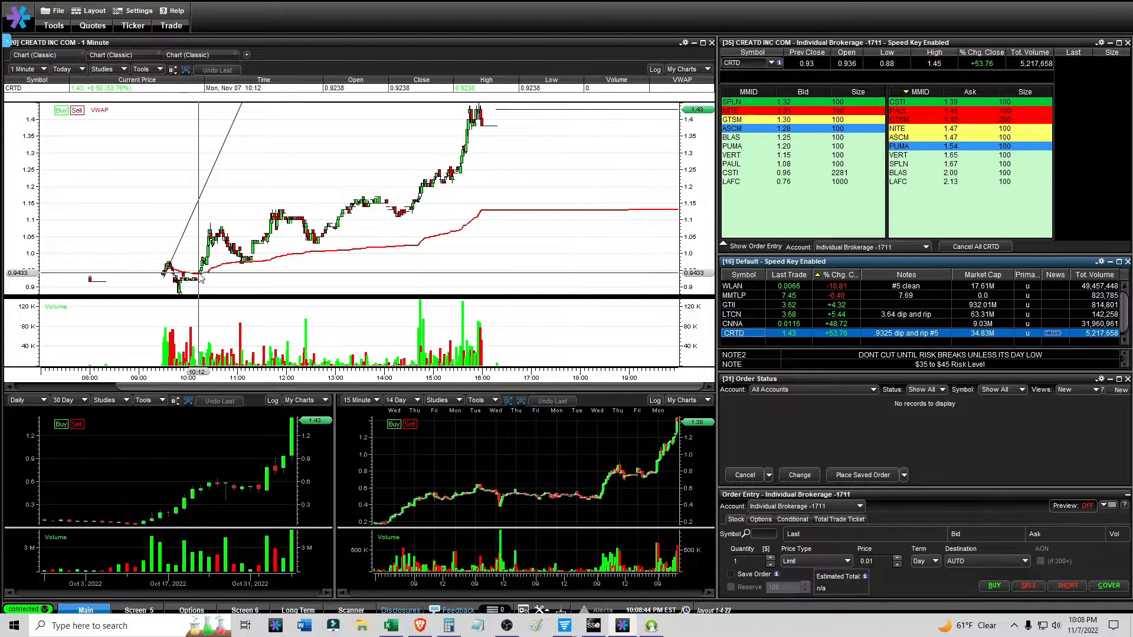
{"action": "mouse_move", "coordinate": [203, 278]}
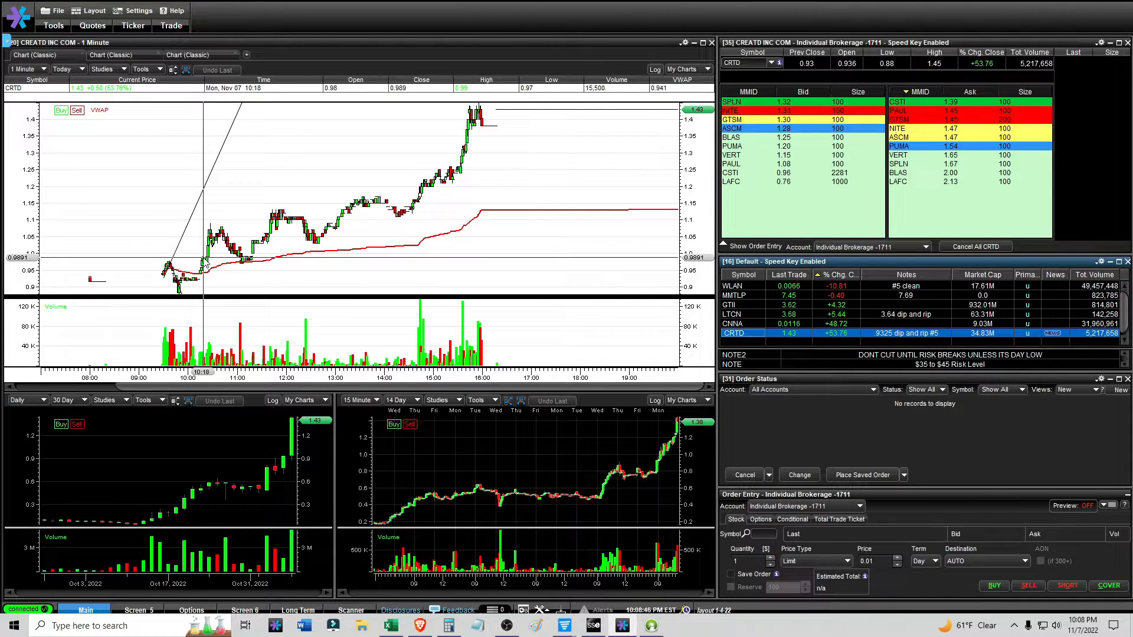
{"action": "mouse_move", "coordinate": [210, 229]}
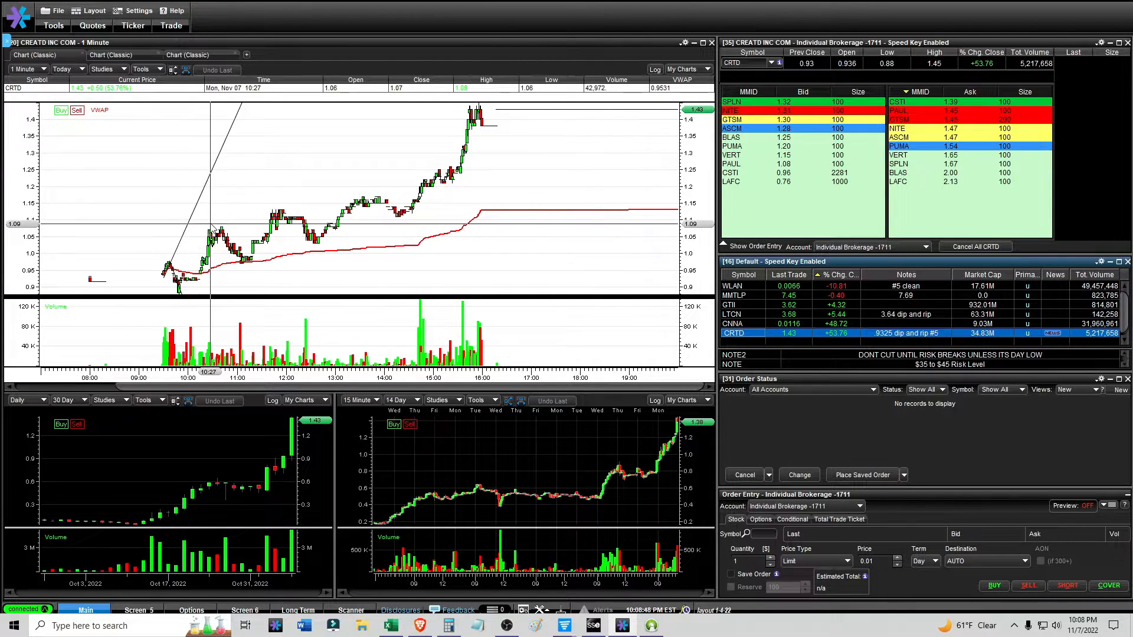
{"action": "mouse_move", "coordinate": [247, 261]}
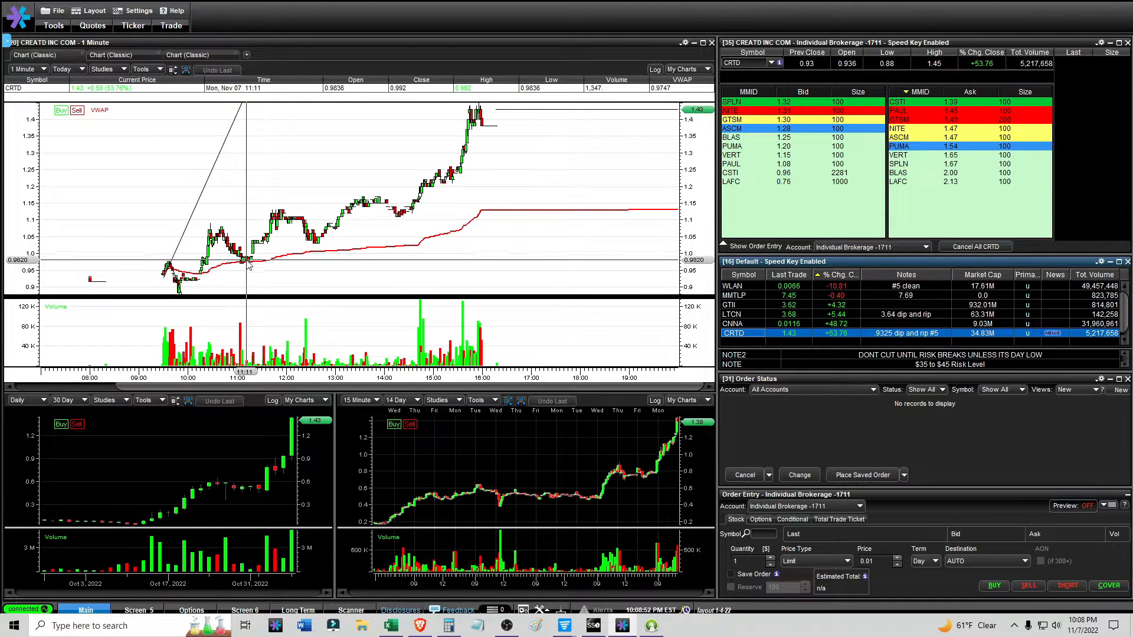
{"action": "mouse_move", "coordinate": [319, 245]}
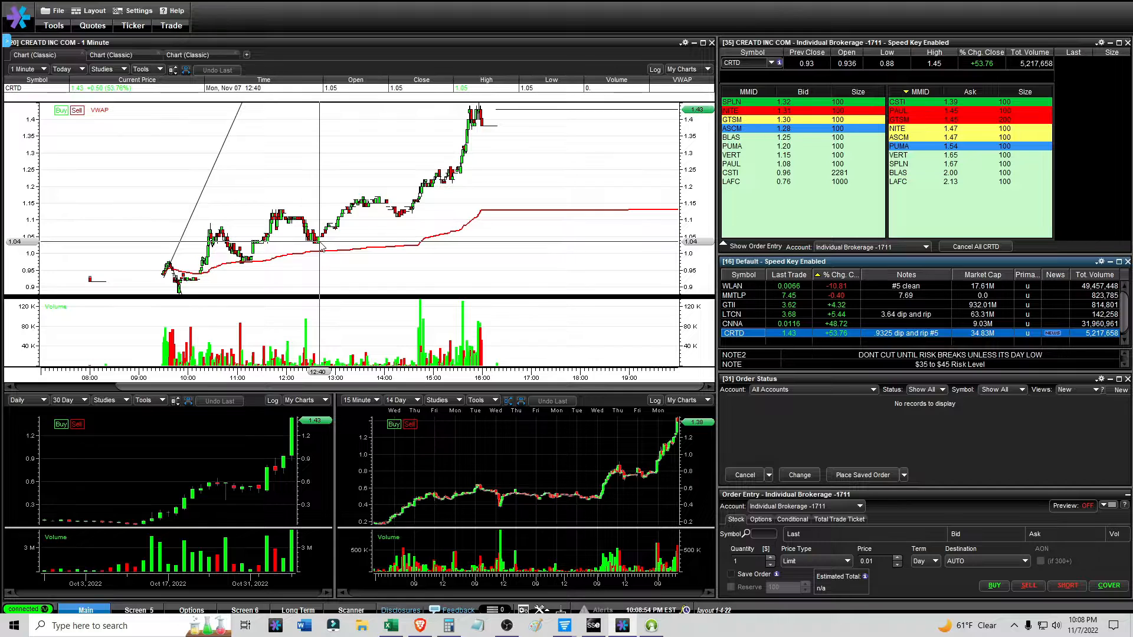
- Draw a second trend line on CRTD's 1-minute chart, then switch to the crosshair to read prices
{"action": "left_click", "coordinate": [144, 68]}
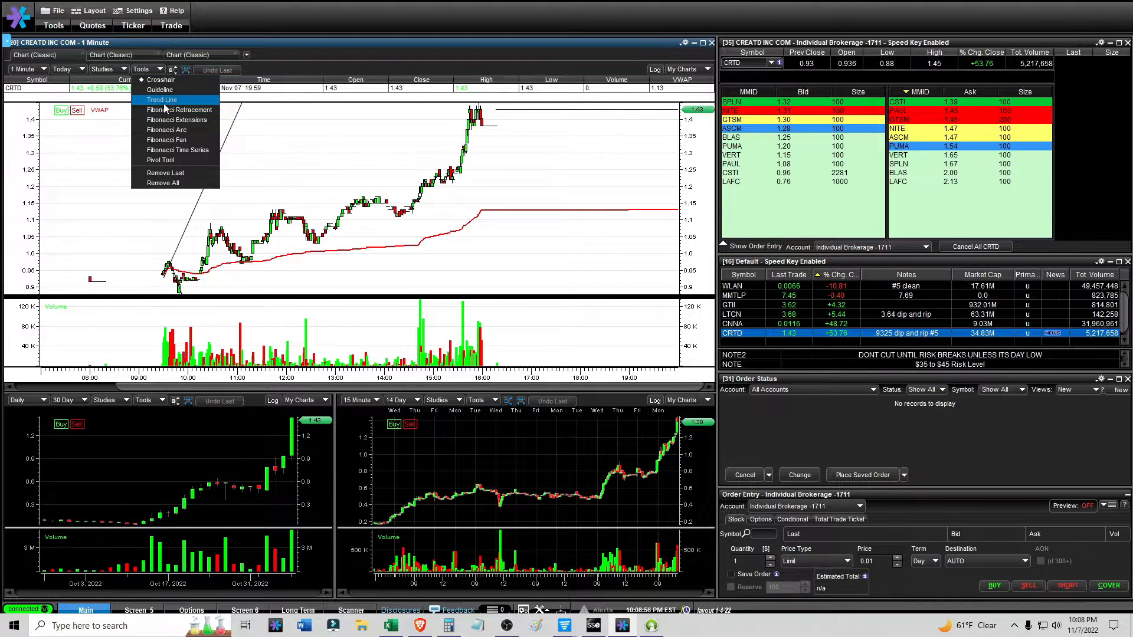
{"action": "left_click", "coordinate": [162, 99]}
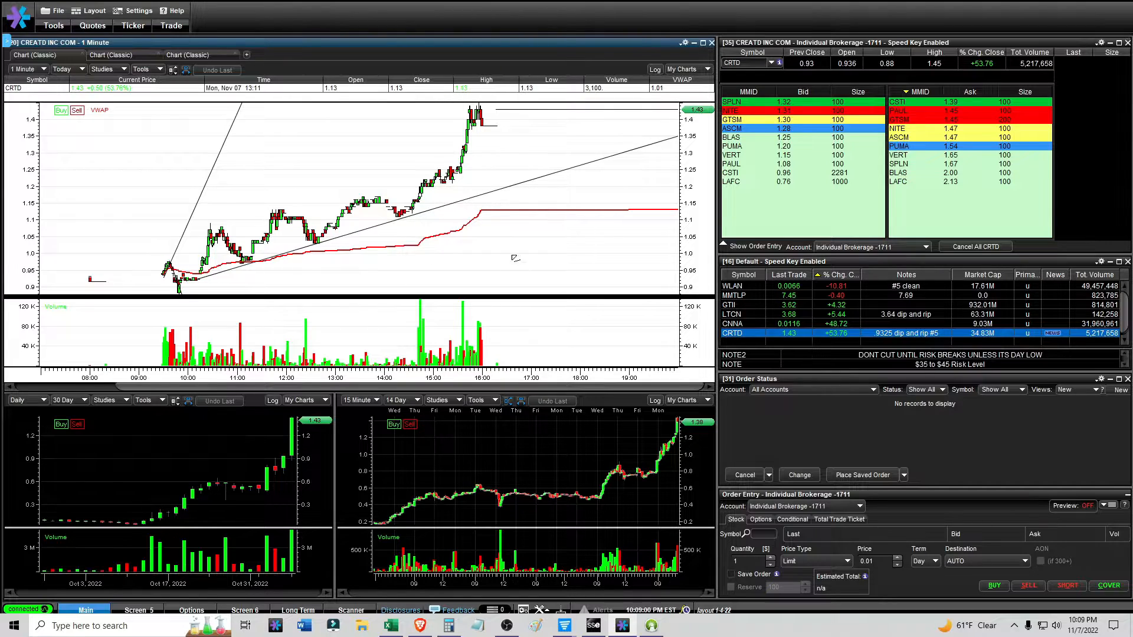
{"action": "left_click", "coordinate": [144, 69]}
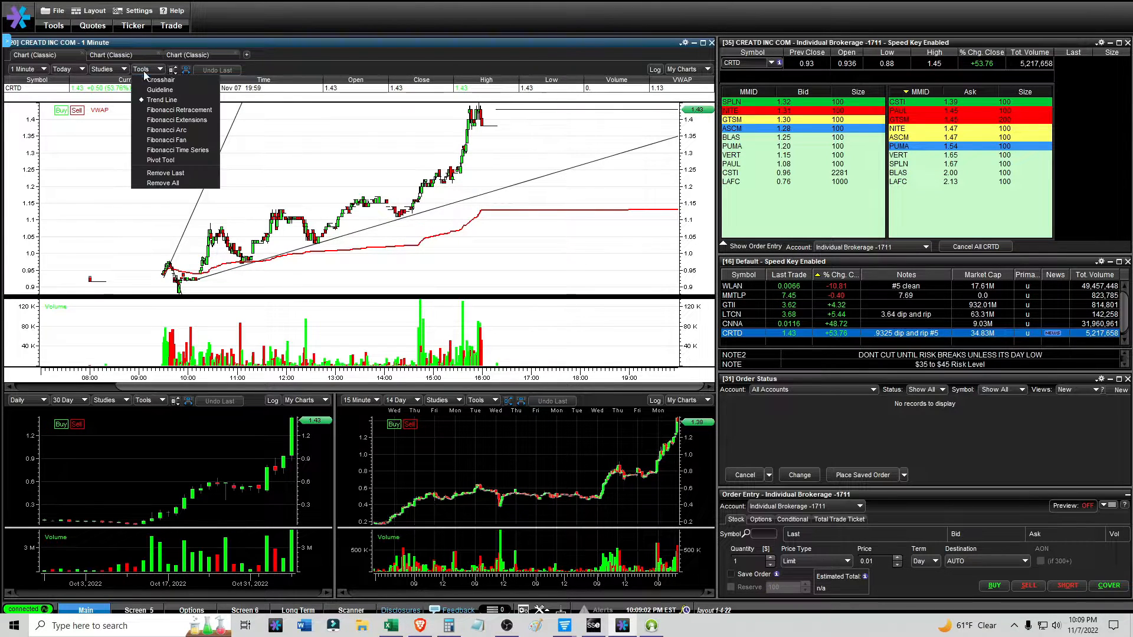
{"action": "left_click", "coordinate": [158, 80]}
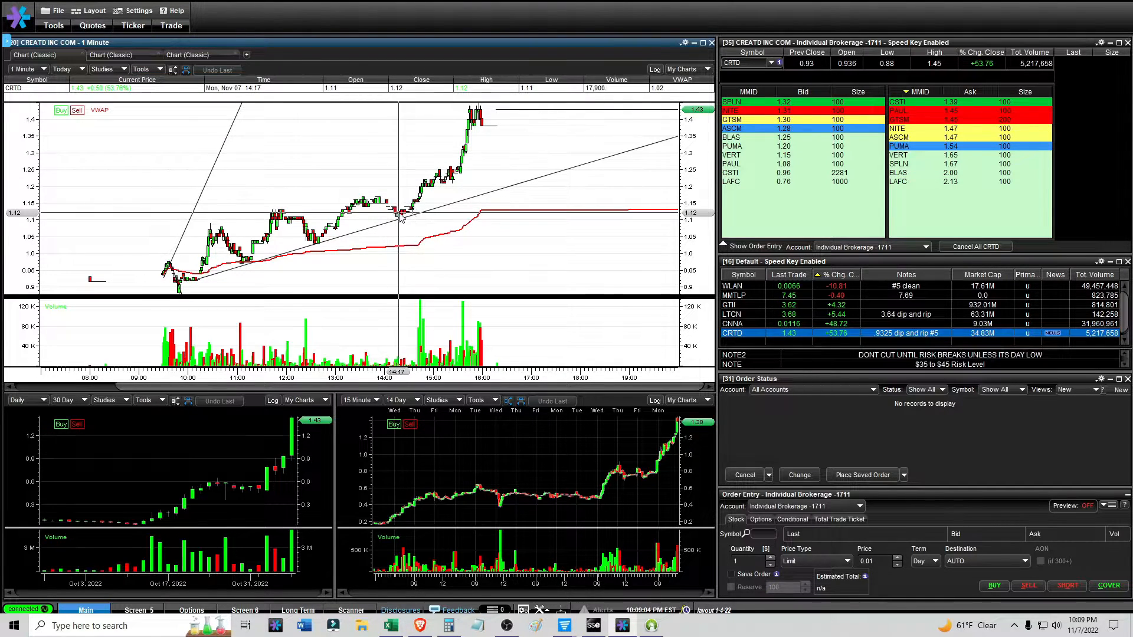
{"action": "mouse_move", "coordinate": [409, 212]}
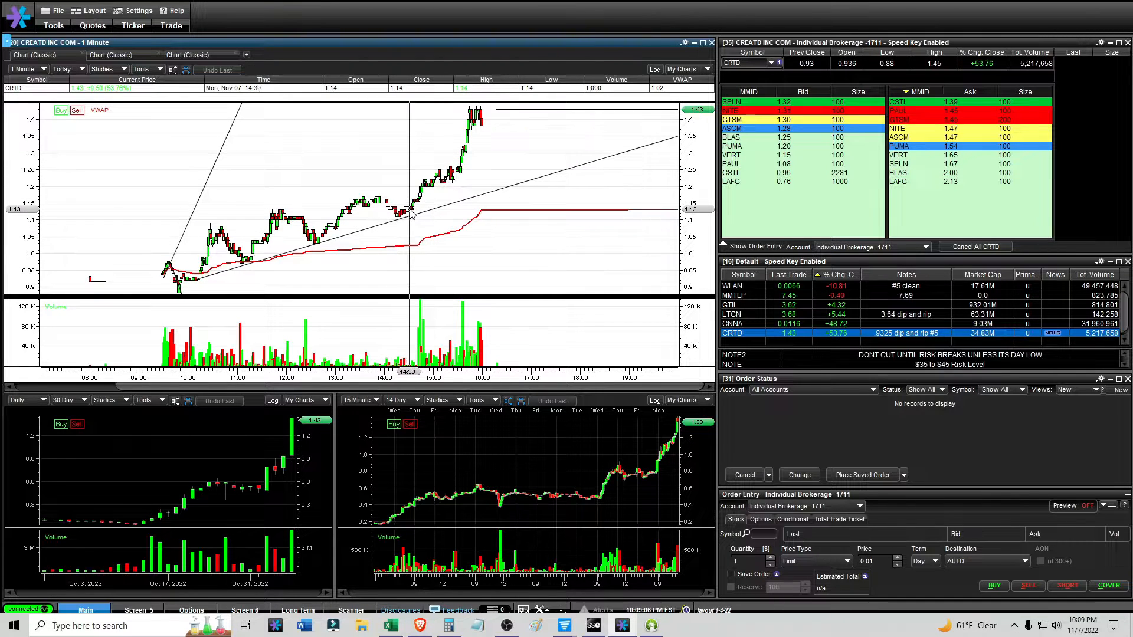
{"action": "mouse_move", "coordinate": [470, 202]}
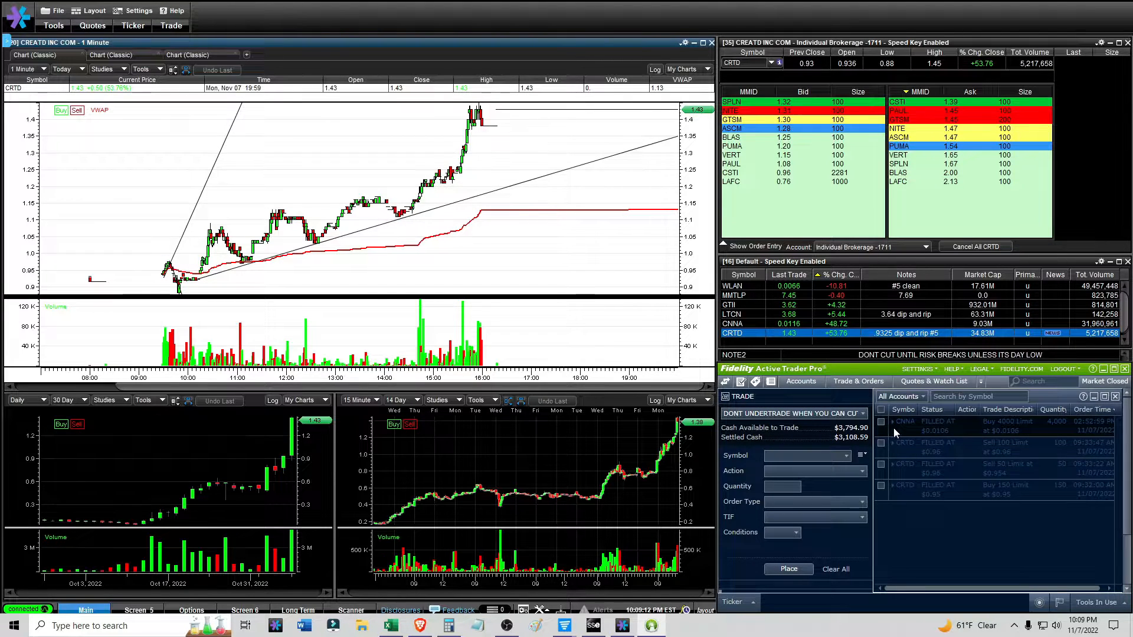
- Load CNNA into the linked charts and bring the Fidelity filled-orders history back into view
{"action": "left_click", "coordinate": [731, 324]}
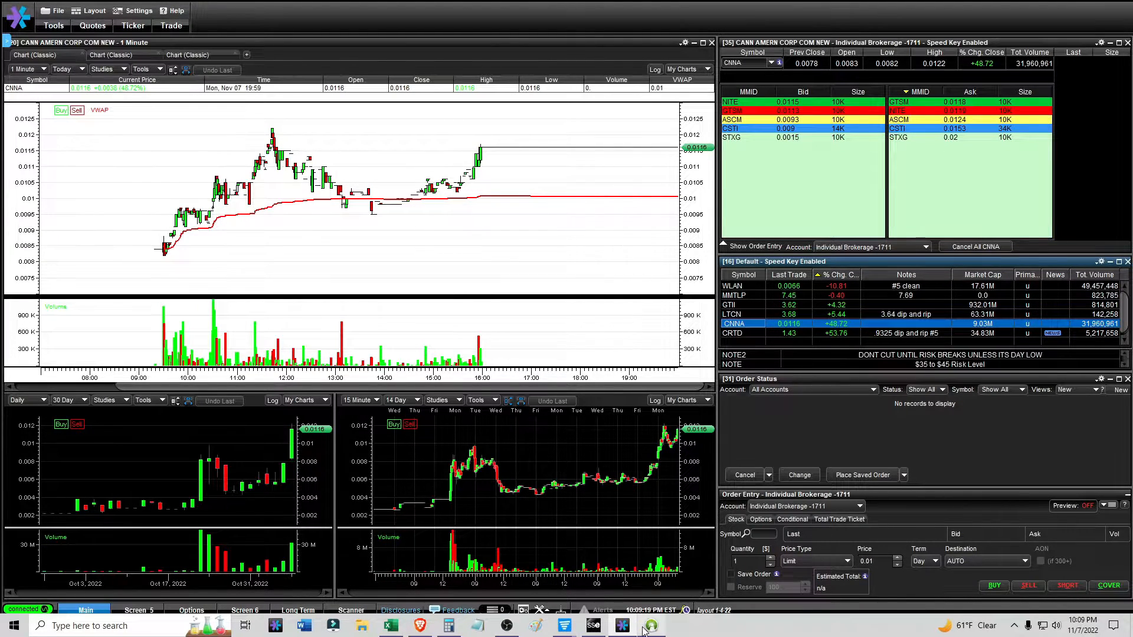
{"action": "left_click", "coordinate": [650, 625]}
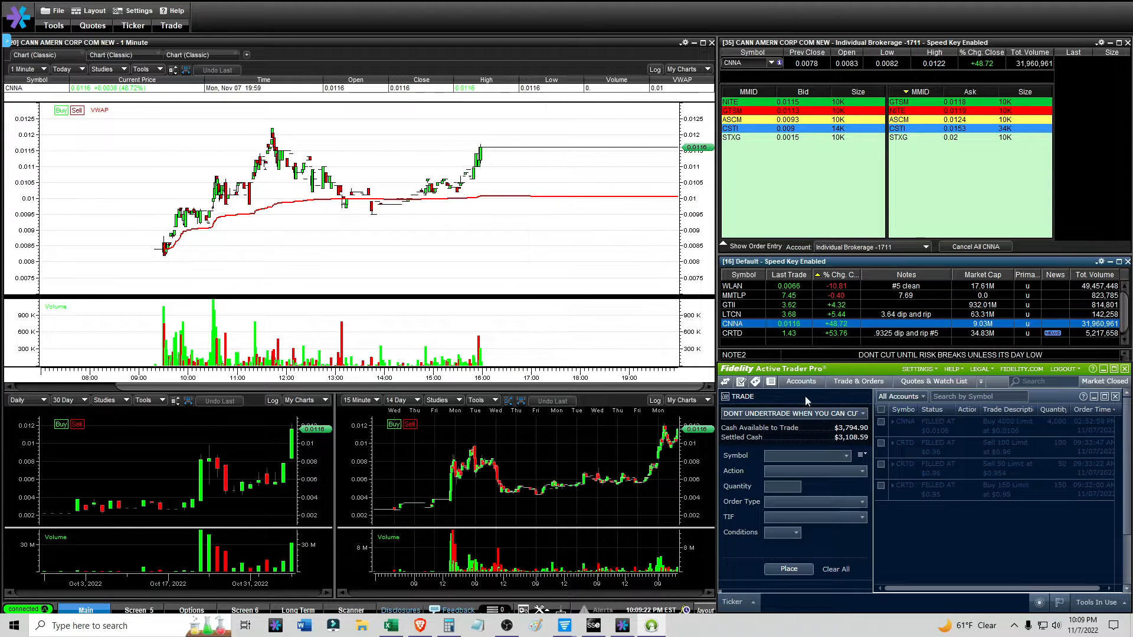
{"action": "mouse_move", "coordinate": [483, 244]}
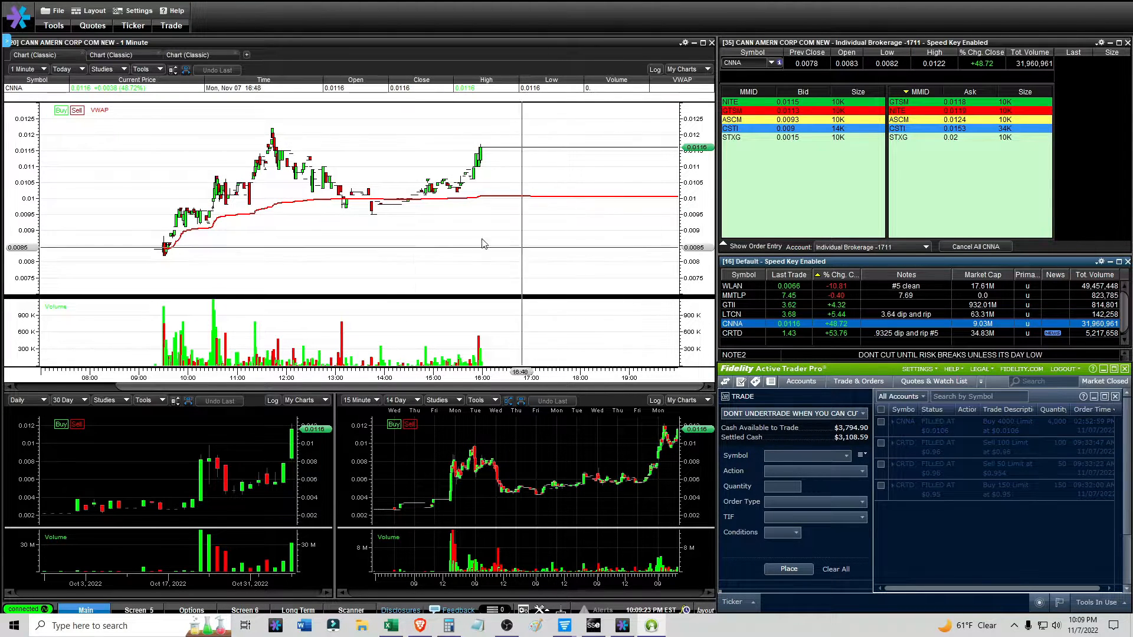
{"action": "mouse_move", "coordinate": [410, 196]}
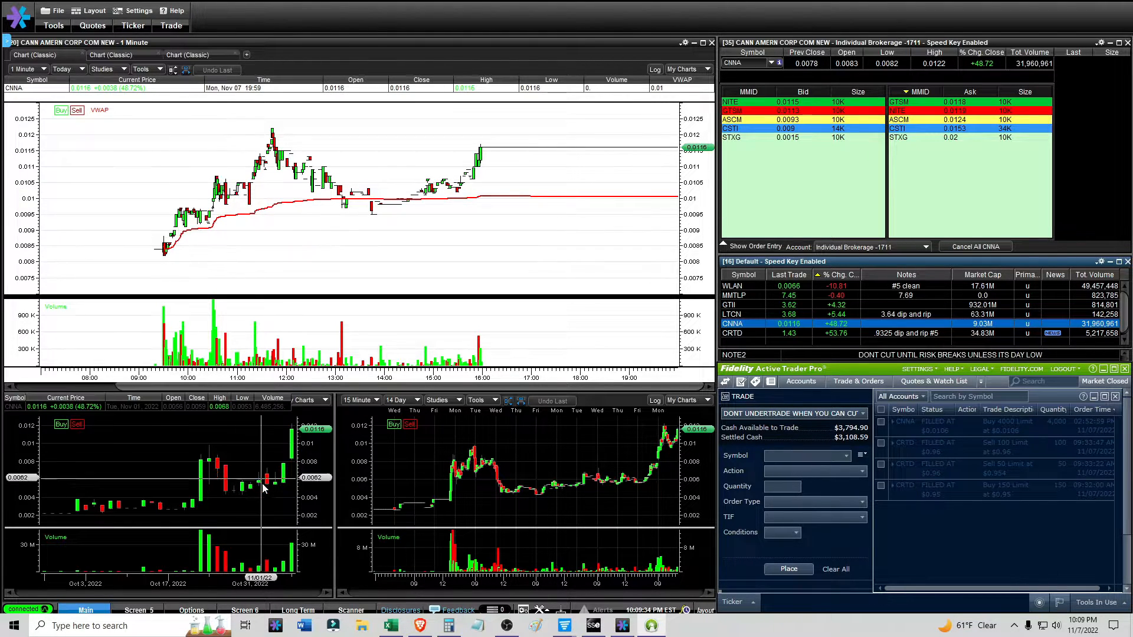
{"action": "mouse_move", "coordinate": [273, 447]}
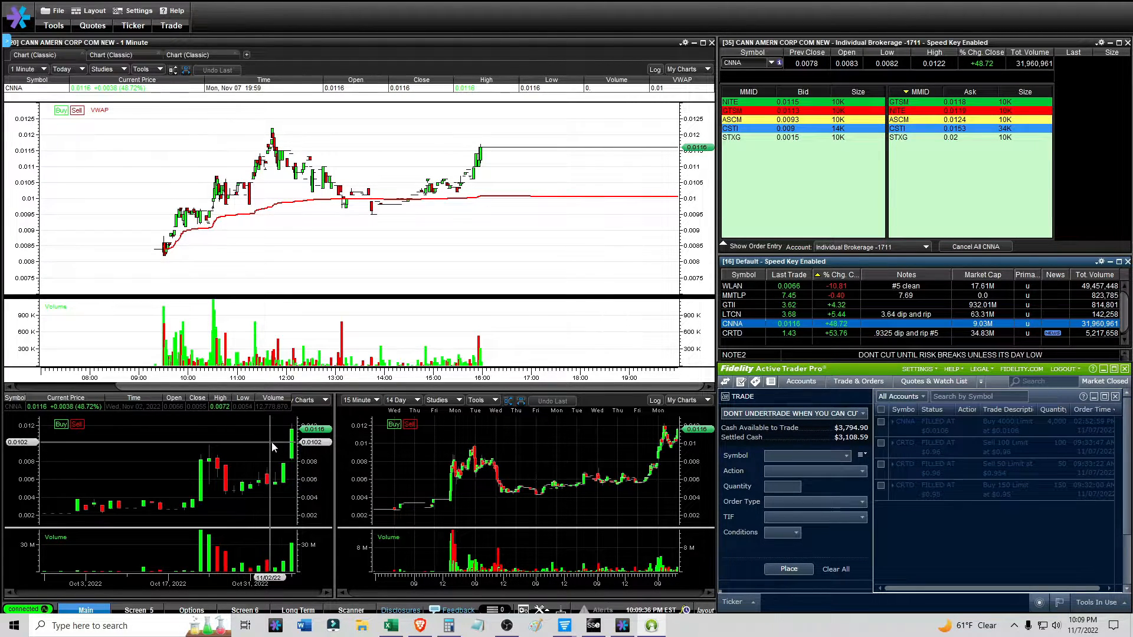
{"action": "mouse_move", "coordinate": [211, 451]}
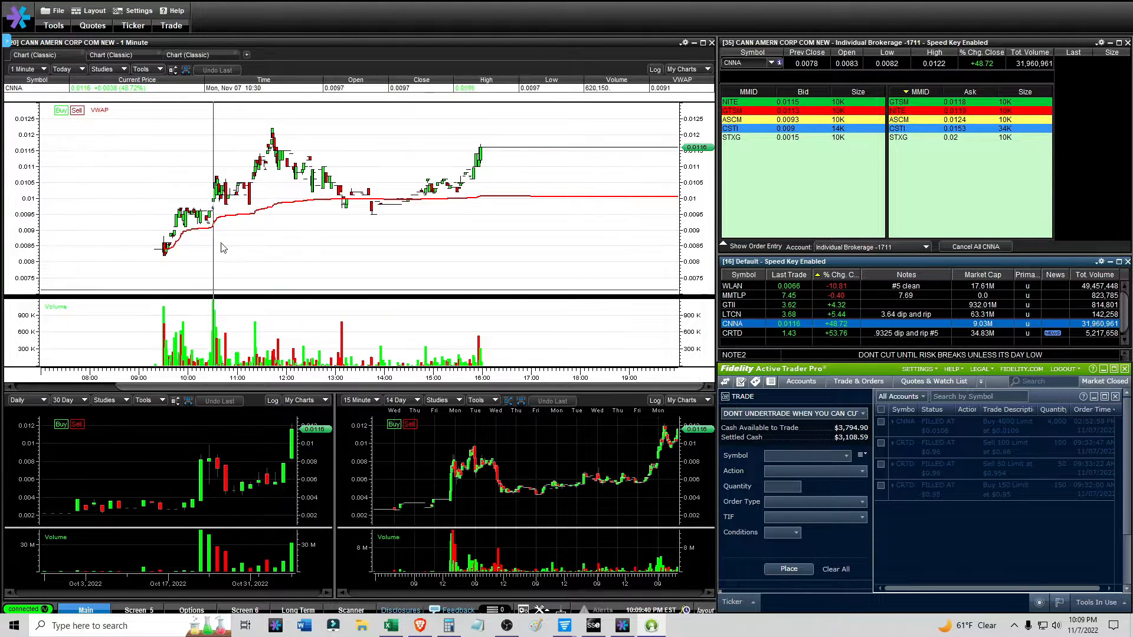
{"action": "mouse_move", "coordinate": [284, 143]}
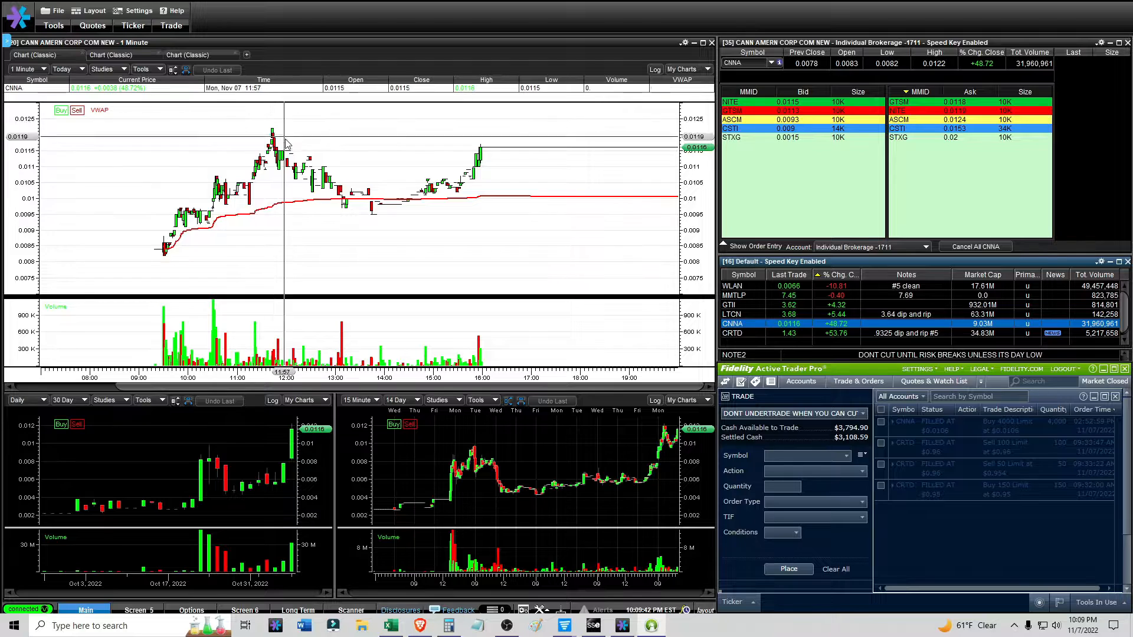
{"action": "mouse_move", "coordinate": [393, 203]}
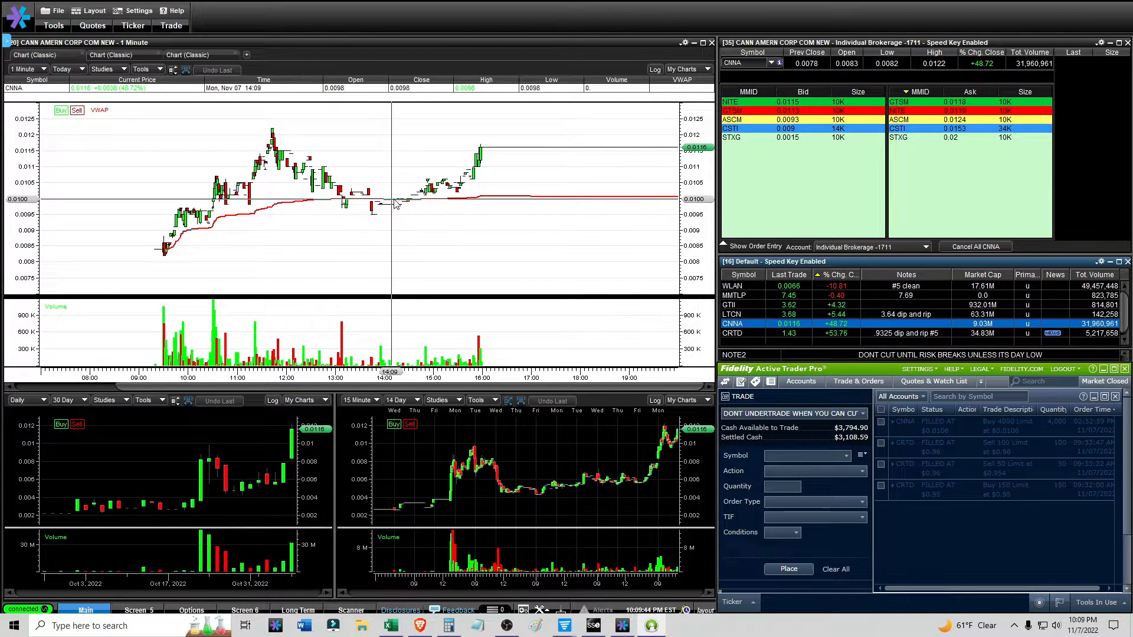
{"action": "mouse_move", "coordinate": [421, 190]}
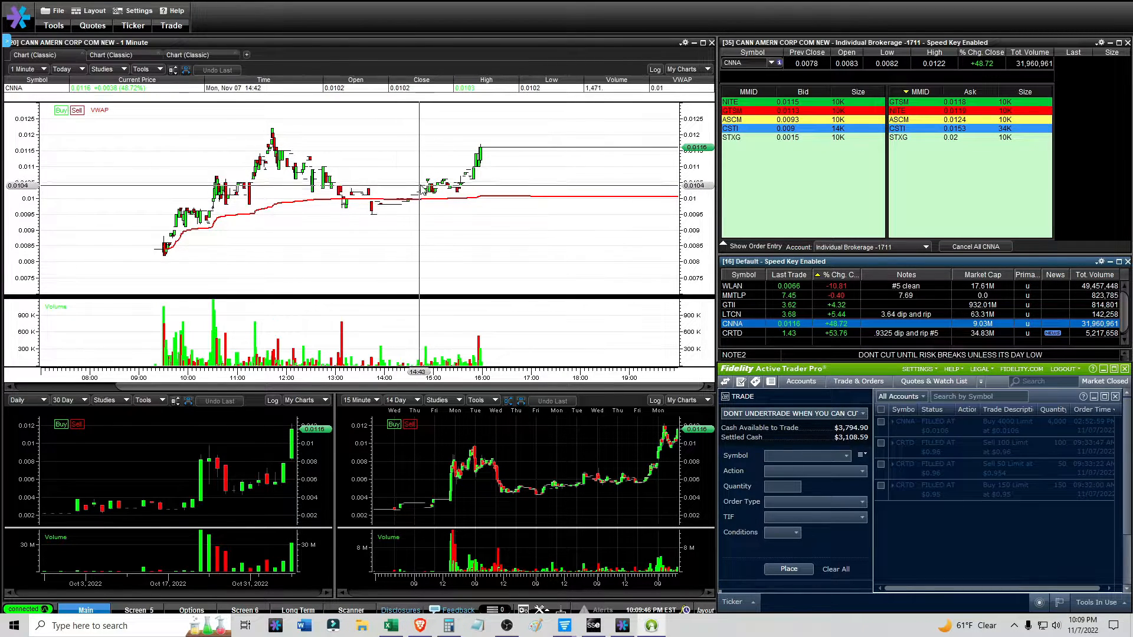
{"action": "mouse_move", "coordinate": [425, 187]}
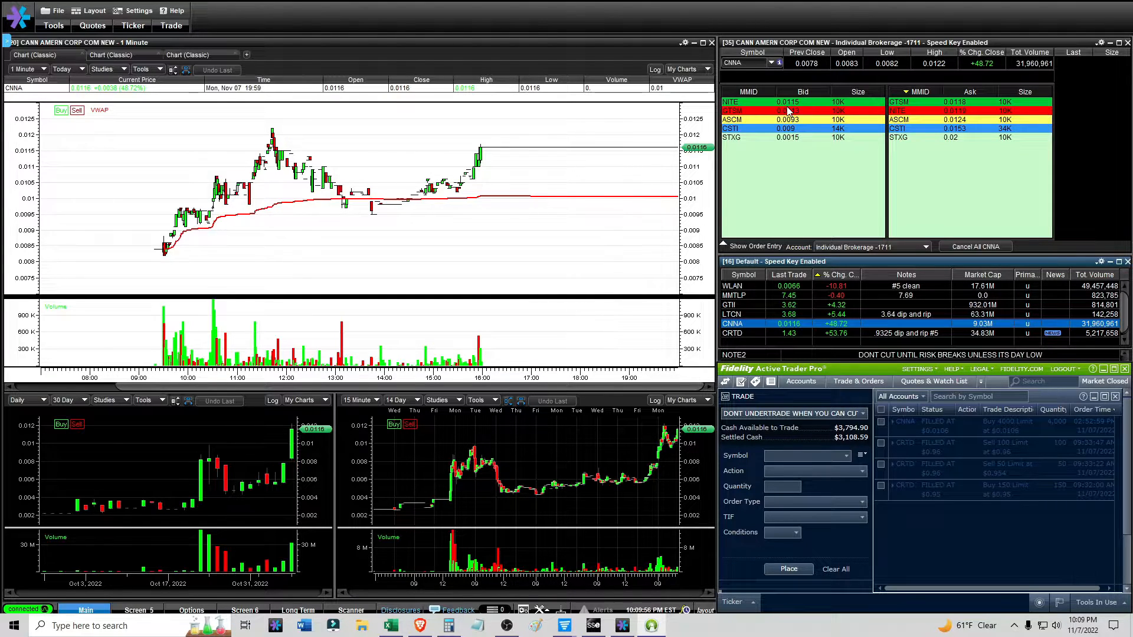
{"action": "mouse_move", "coordinate": [480, 152]}
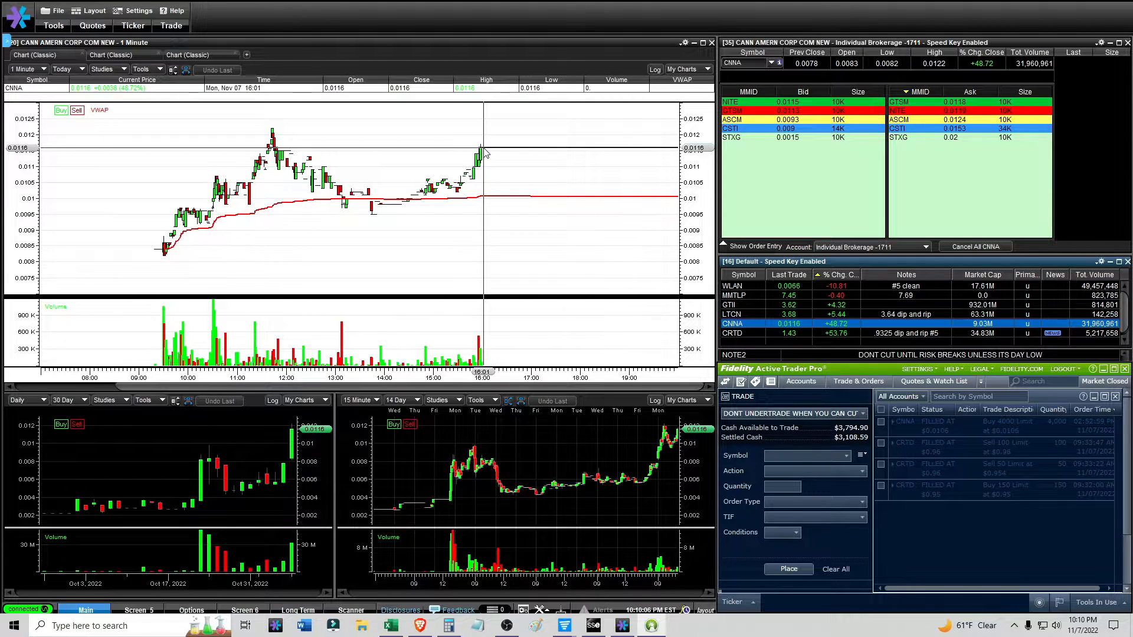
{"action": "mouse_move", "coordinate": [455, 152]}
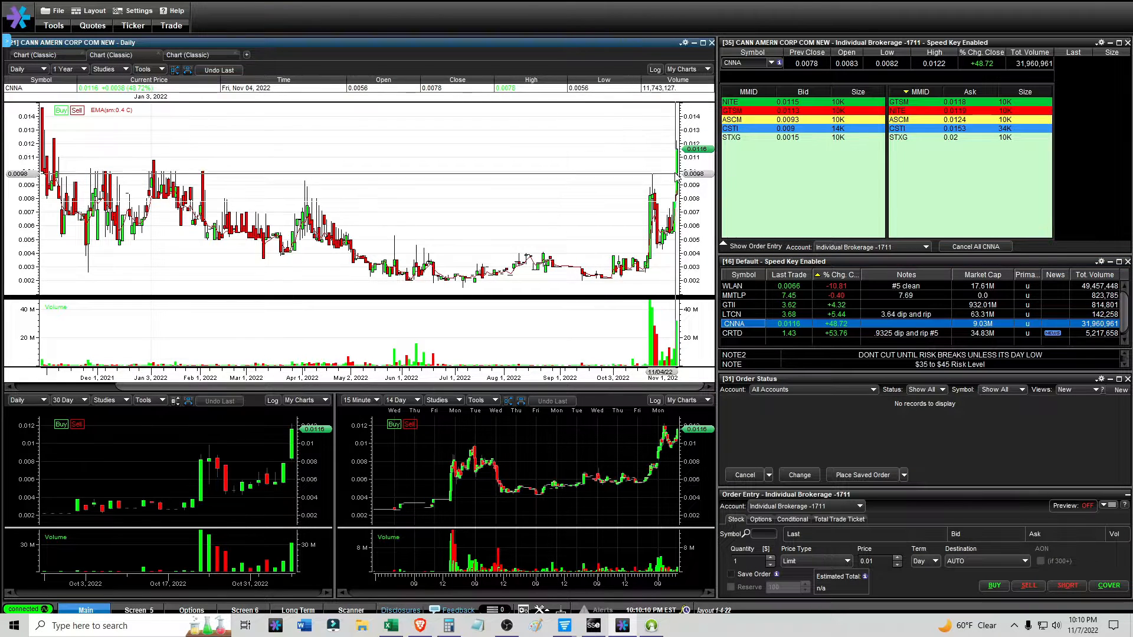
- Show two years of CNNA daily history, then return the main chart to the 1-minute view
{"action": "left_click", "coordinate": [65, 68]}
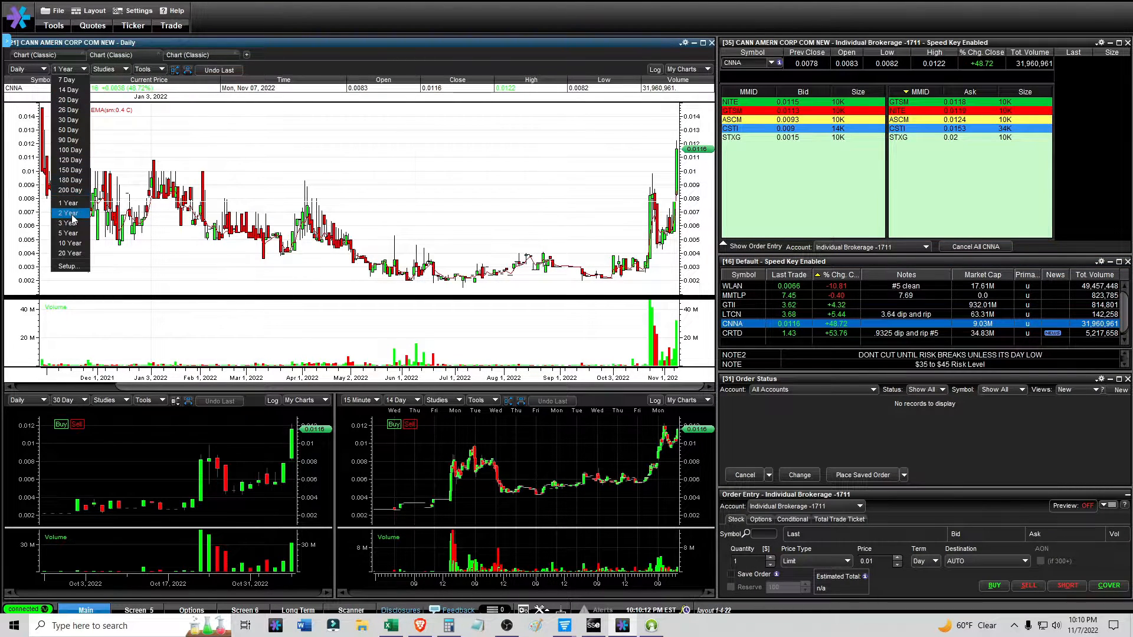
{"action": "left_click", "coordinate": [65, 213]}
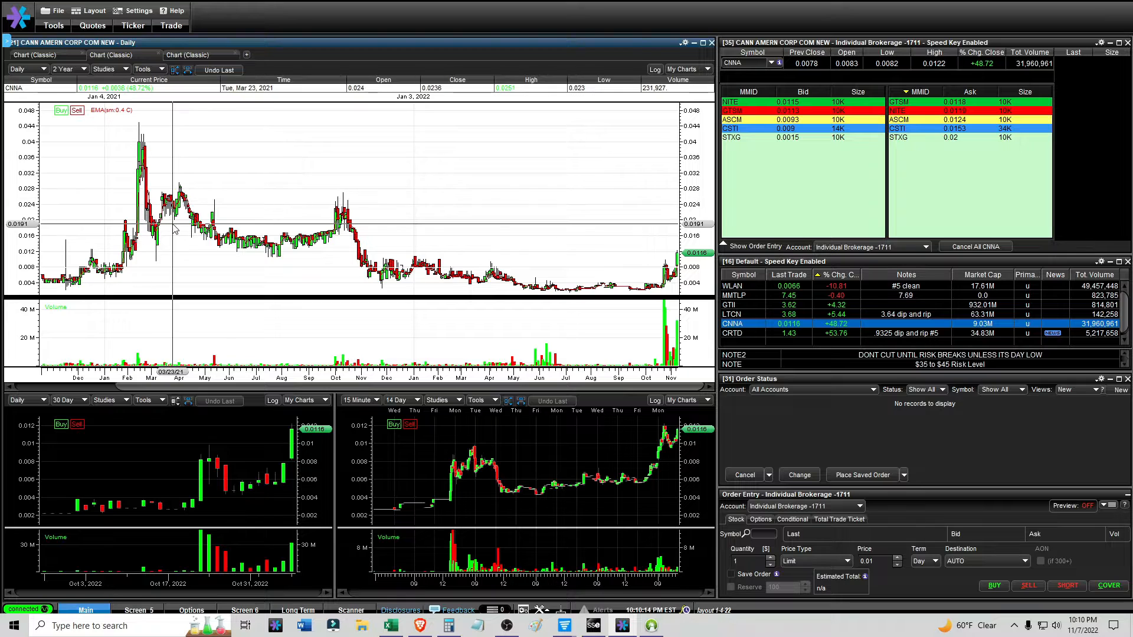
{"action": "mouse_move", "coordinate": [134, 228]}
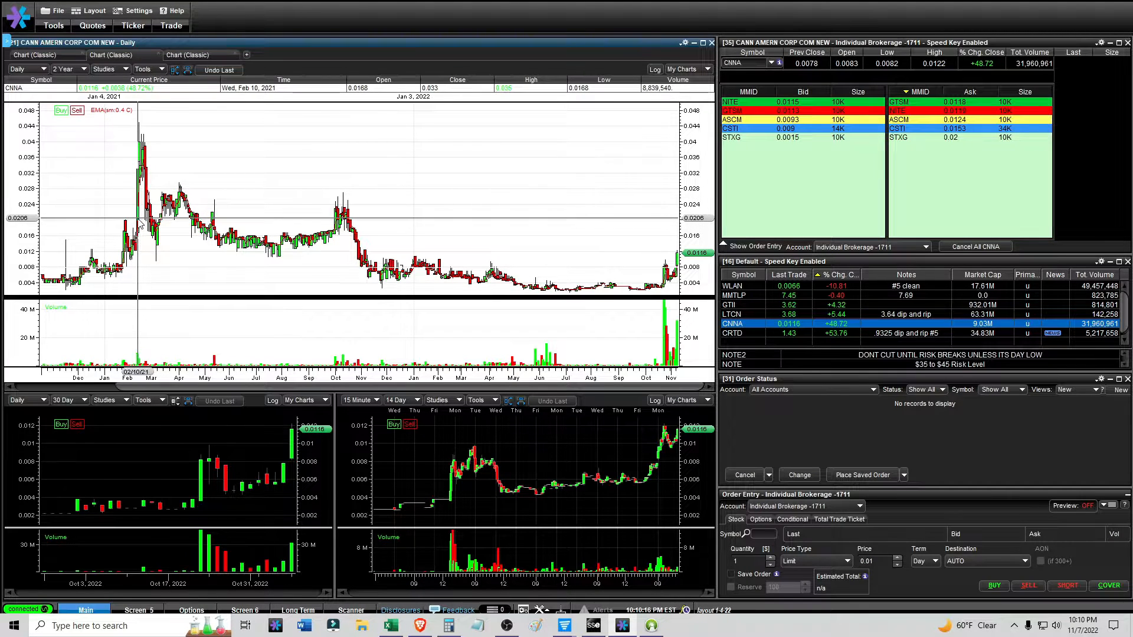
{"action": "mouse_move", "coordinate": [130, 220]}
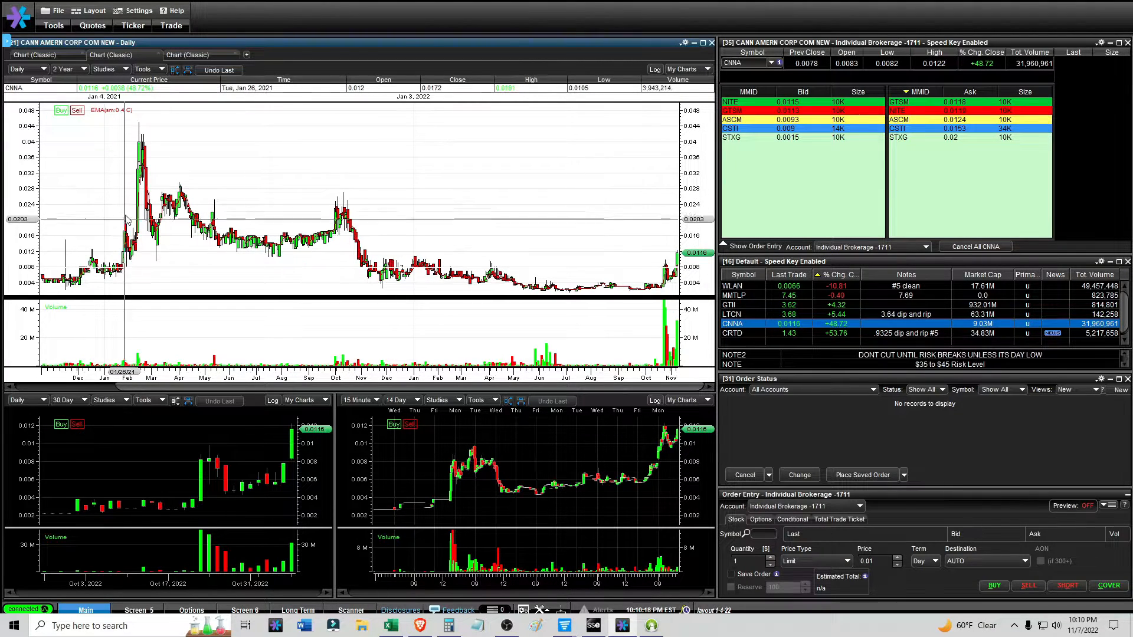
{"action": "mouse_move", "coordinate": [130, 225]}
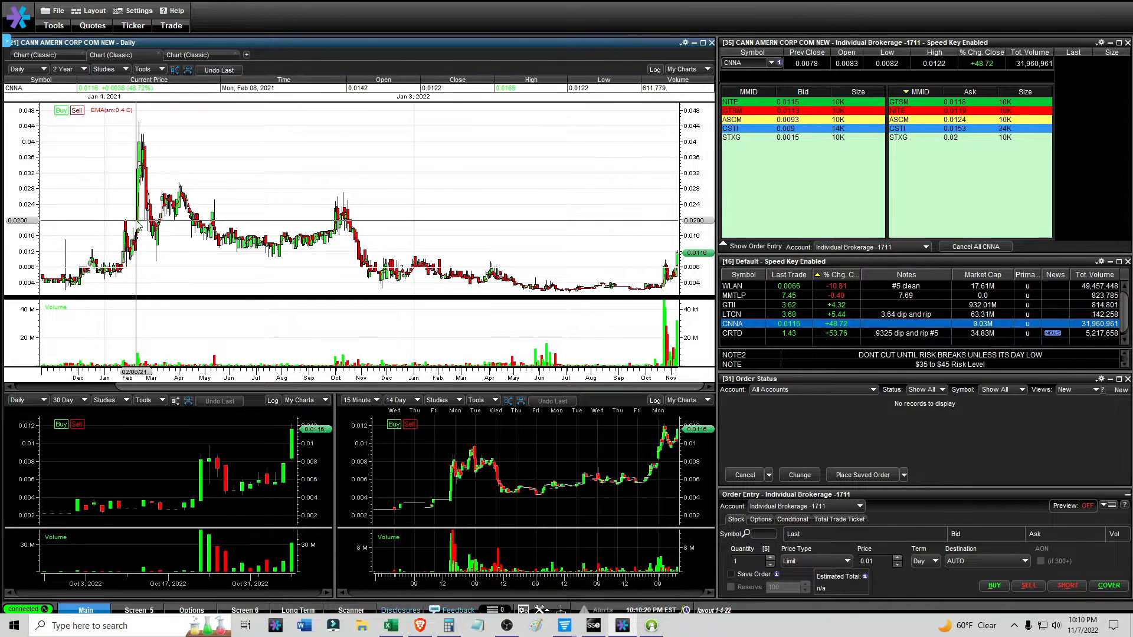
{"action": "mouse_move", "coordinate": [139, 128]}
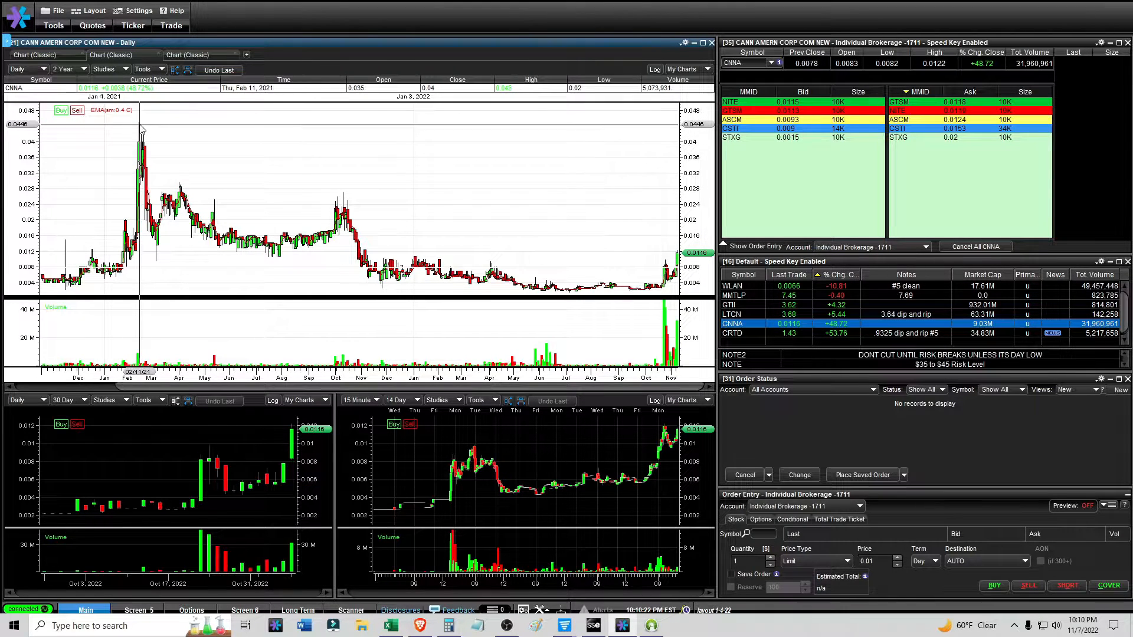
{"action": "mouse_move", "coordinate": [229, 151]}
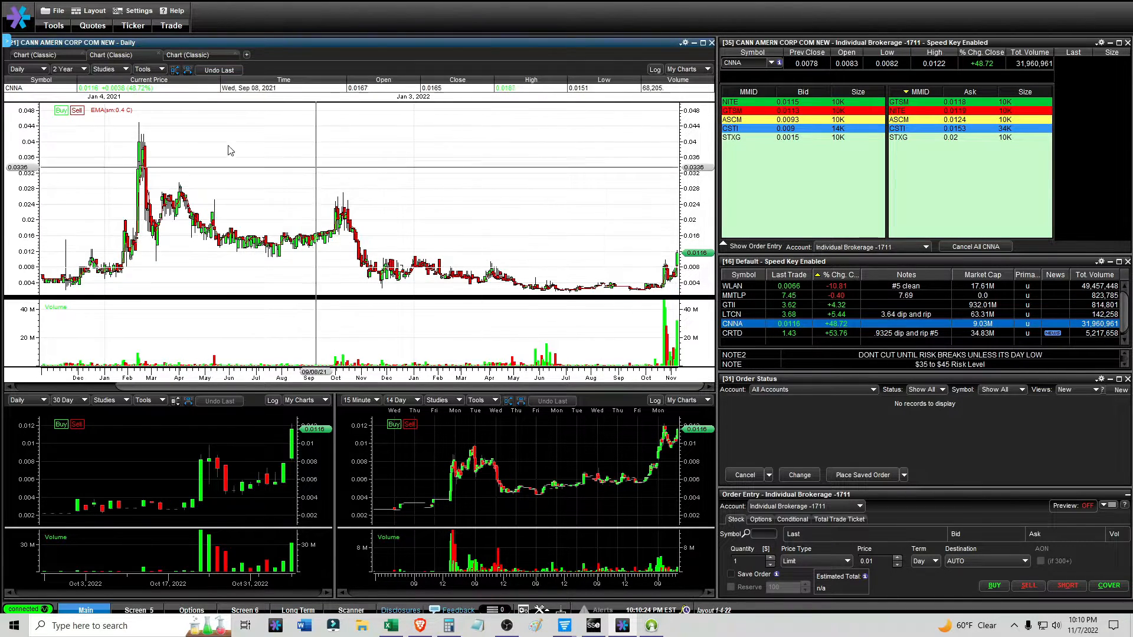
{"action": "left_click", "coordinate": [65, 69]}
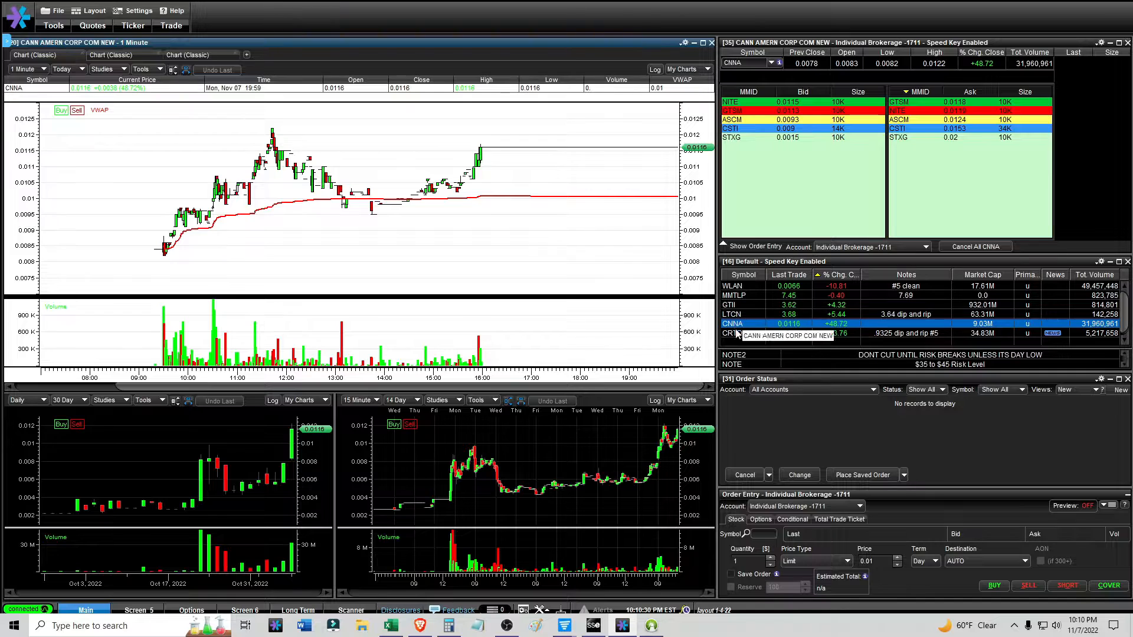
- Load CRTD back into the linked charts and Level 2 quotes from the Speed Key watchlist
{"action": "left_click", "coordinate": [744, 333]}
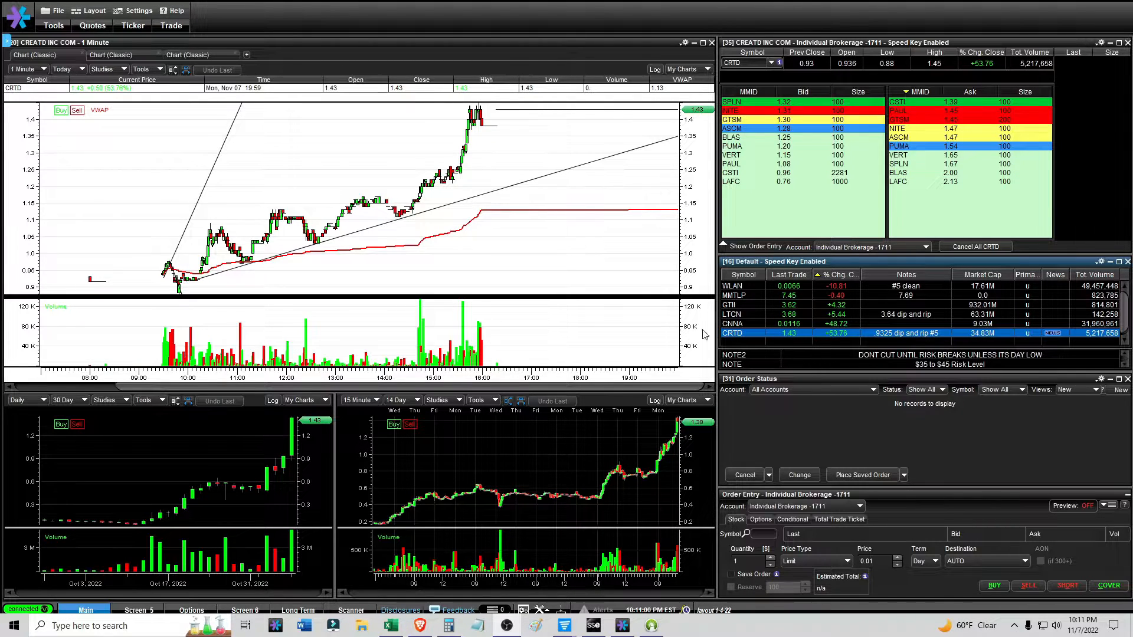
{"action": "mouse_move", "coordinate": [189, 281]}
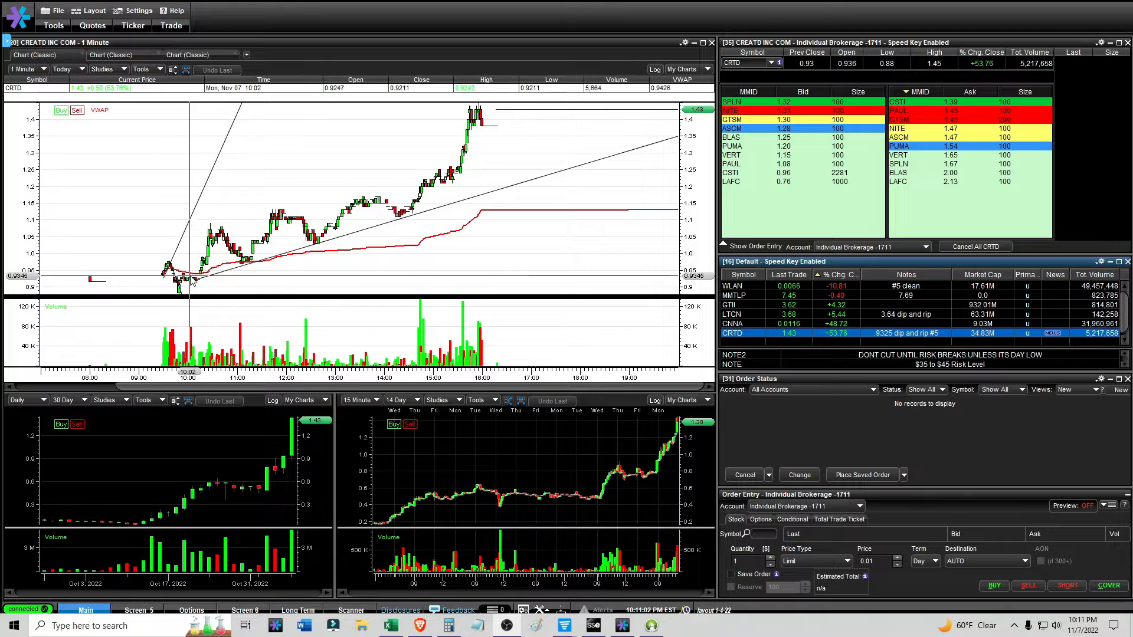